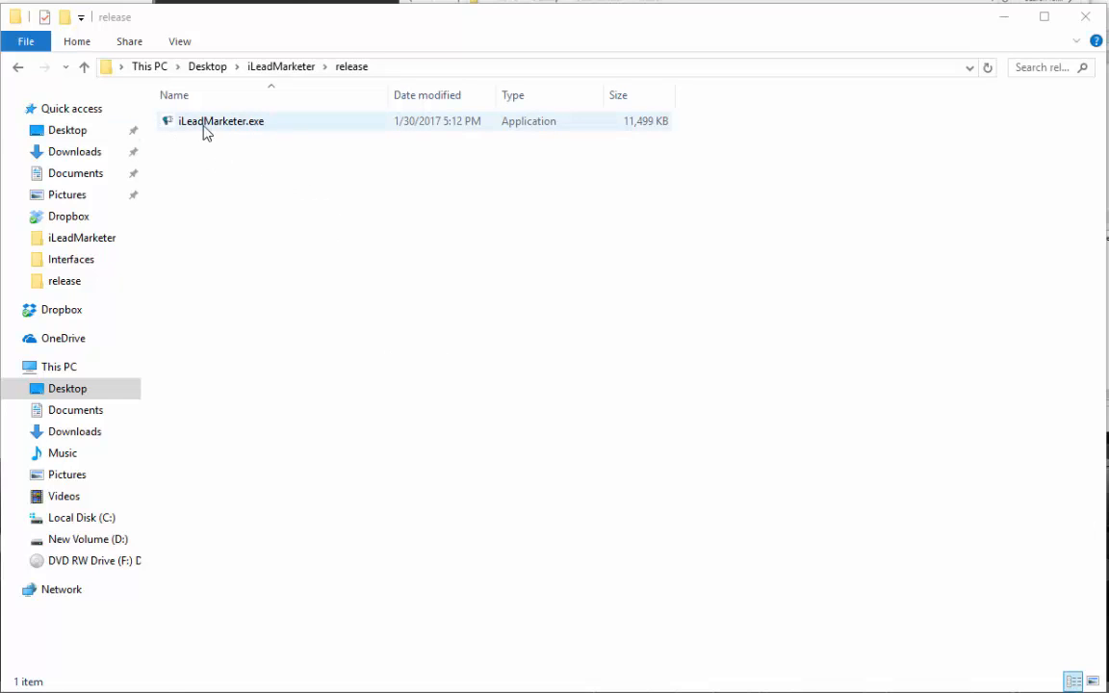
# Launch iLeadMarketer.exe from the release folder.
pyautogui.click(222, 119)
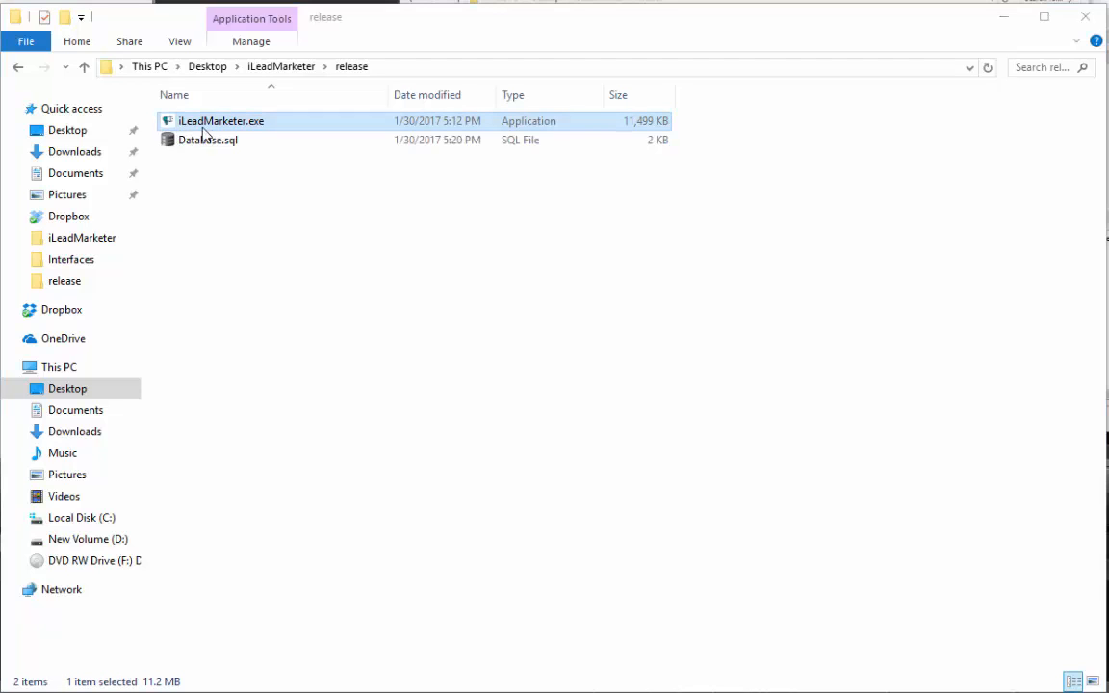
pyautogui.doubleClick(221, 120)
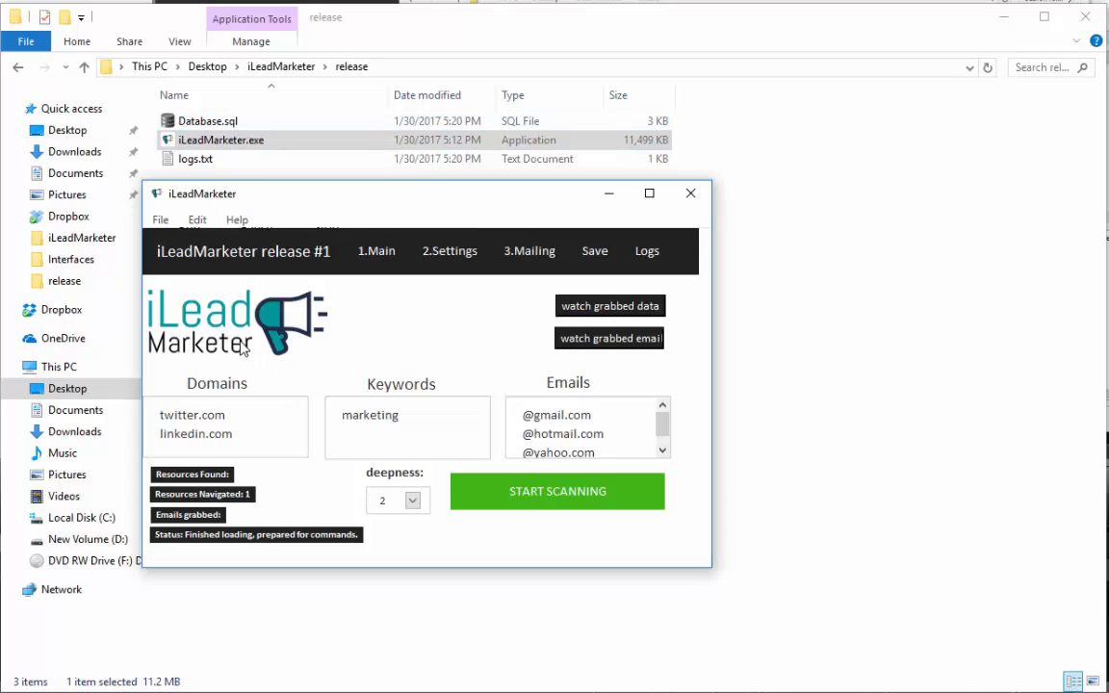
pyautogui.moveTo(377, 170)
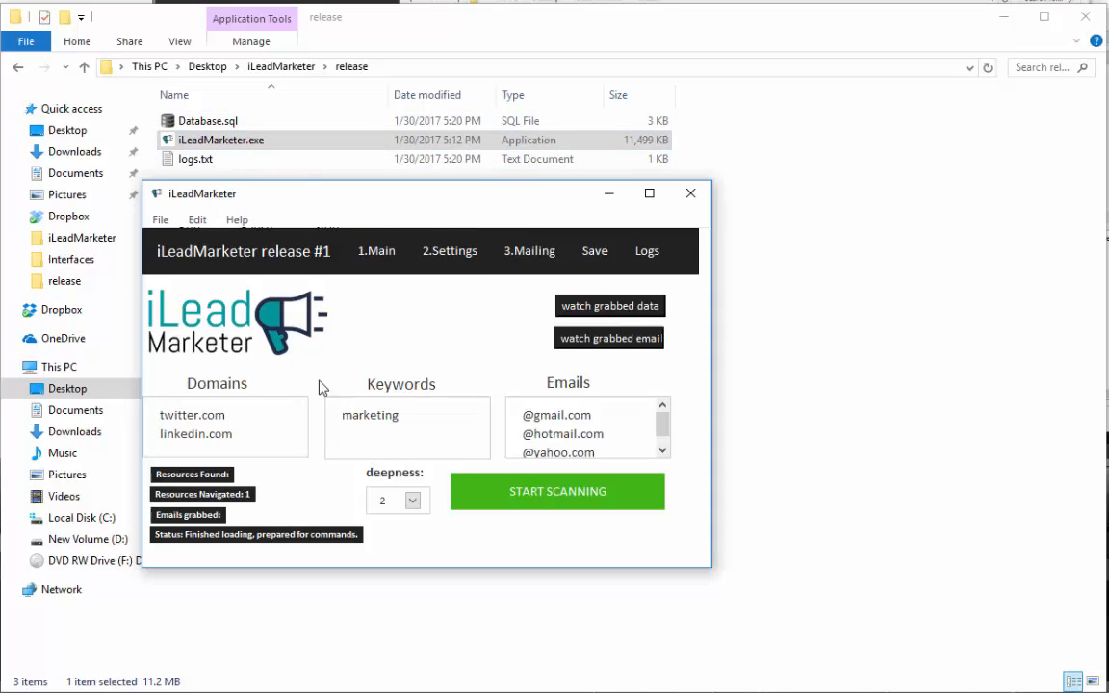
# Edit the domain list (indeed, instagram, yellowpages) down to linkedin.com only.
pyautogui.click(228, 447)
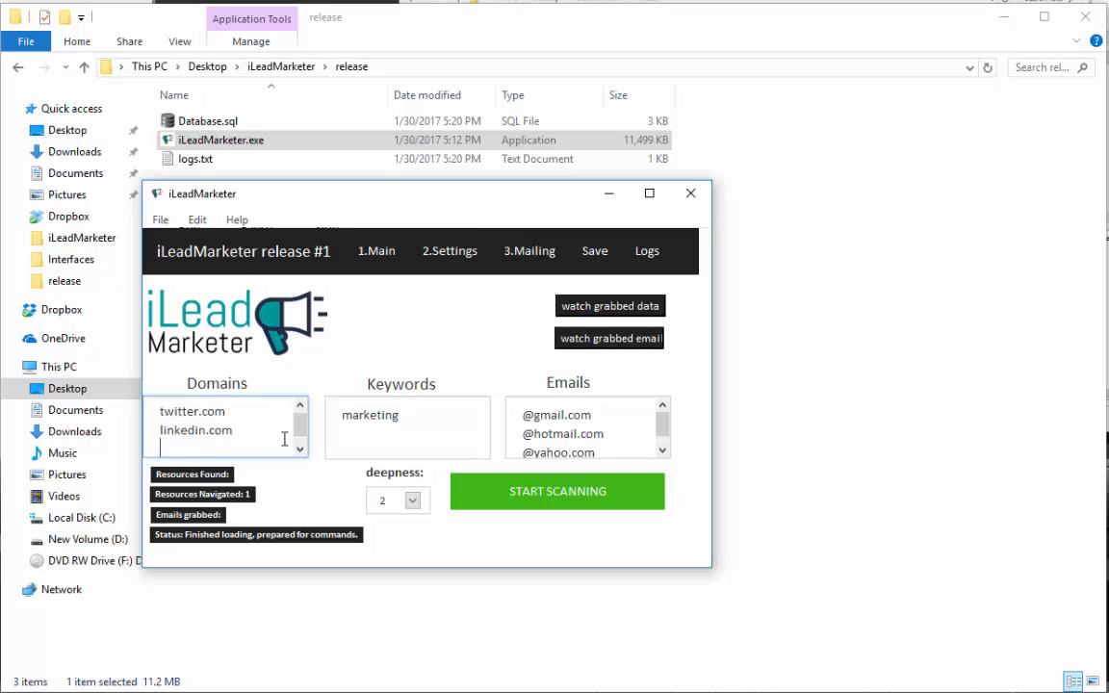
pyautogui.write('indeed.com')
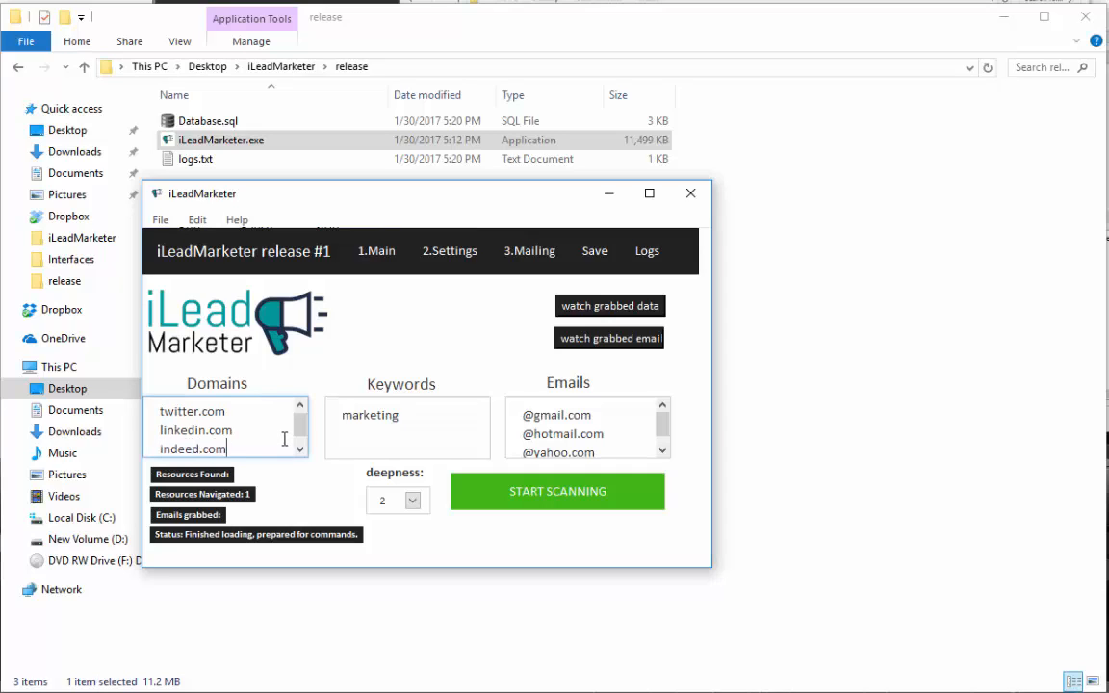
pyautogui.scroll(-3)
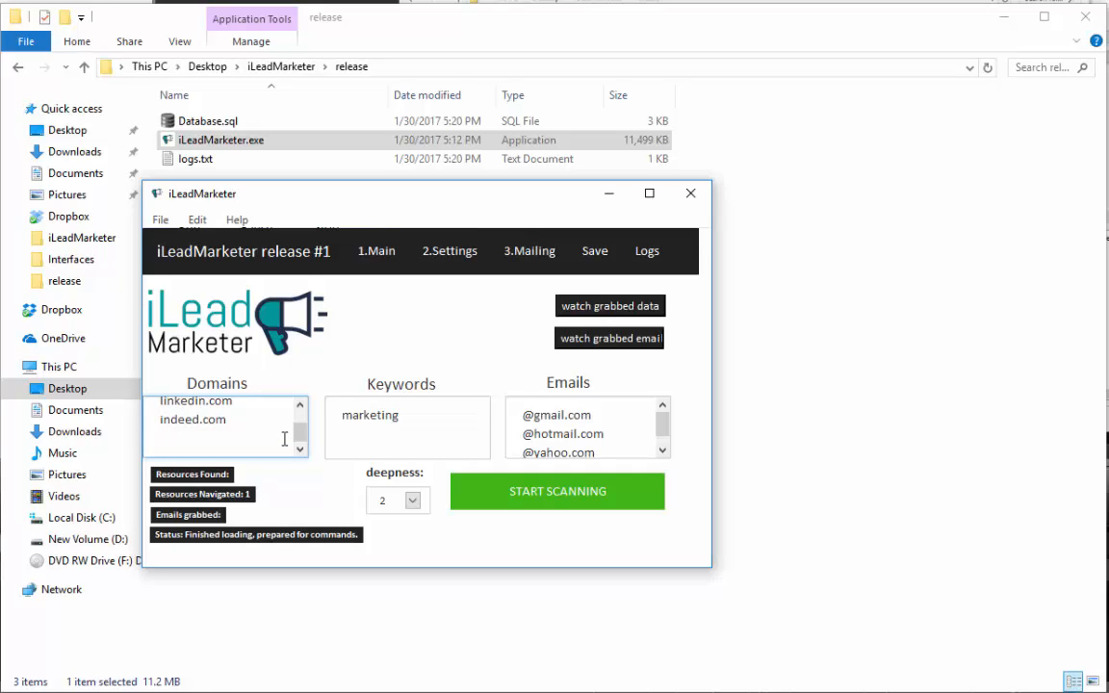
pyautogui.write('instagram.com')
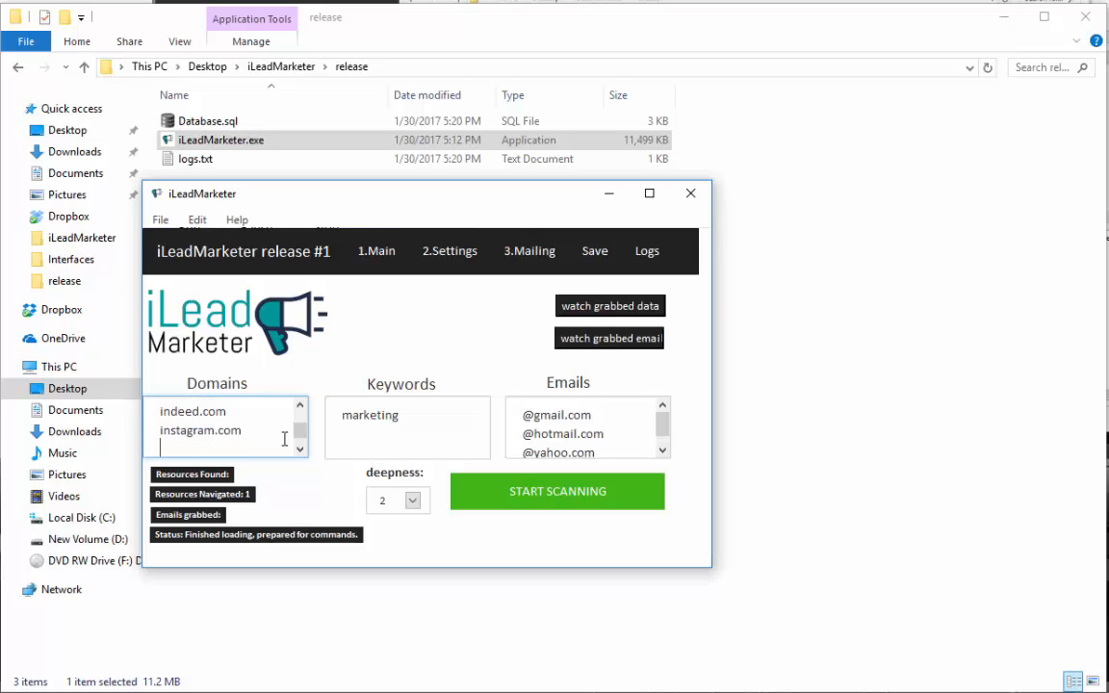
pyautogui.write('yellowpages.com')
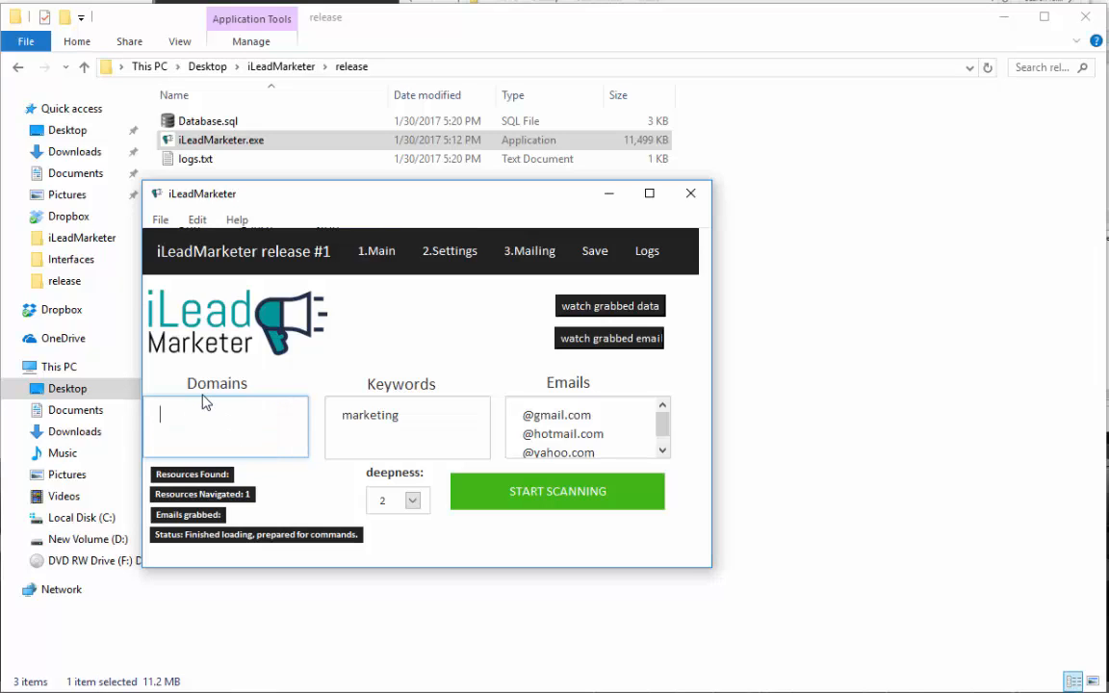
pyautogui.write('linkedin.com')
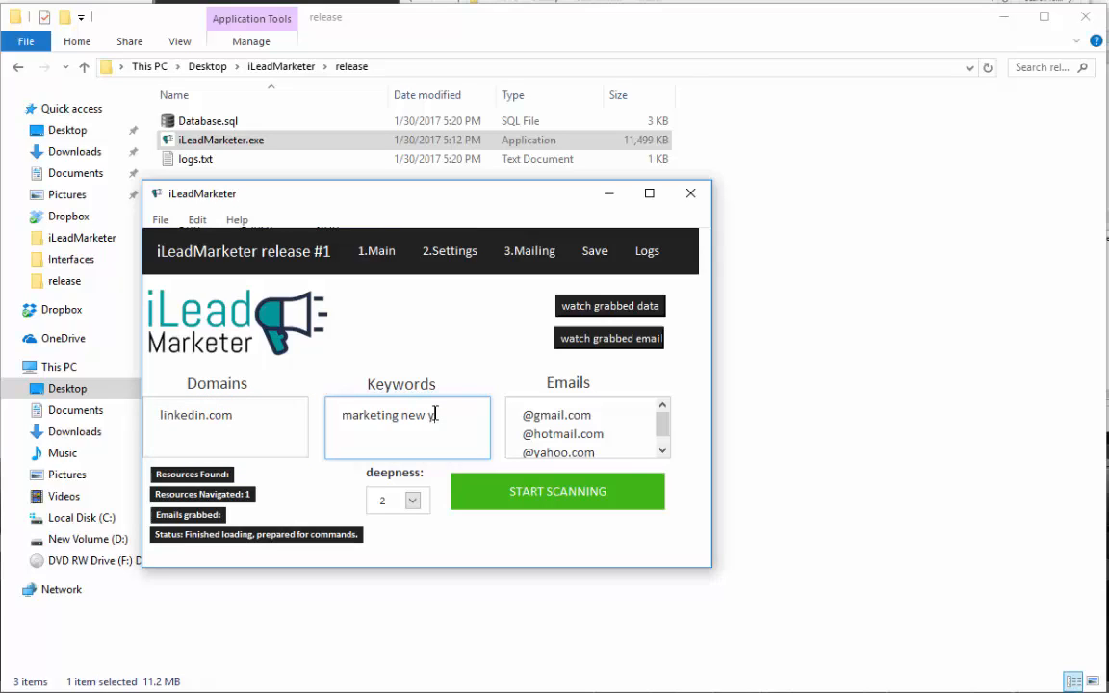
# Set the keyword to 'marketing new york' and start scanning at depth 1.
pyautogui.write('york')
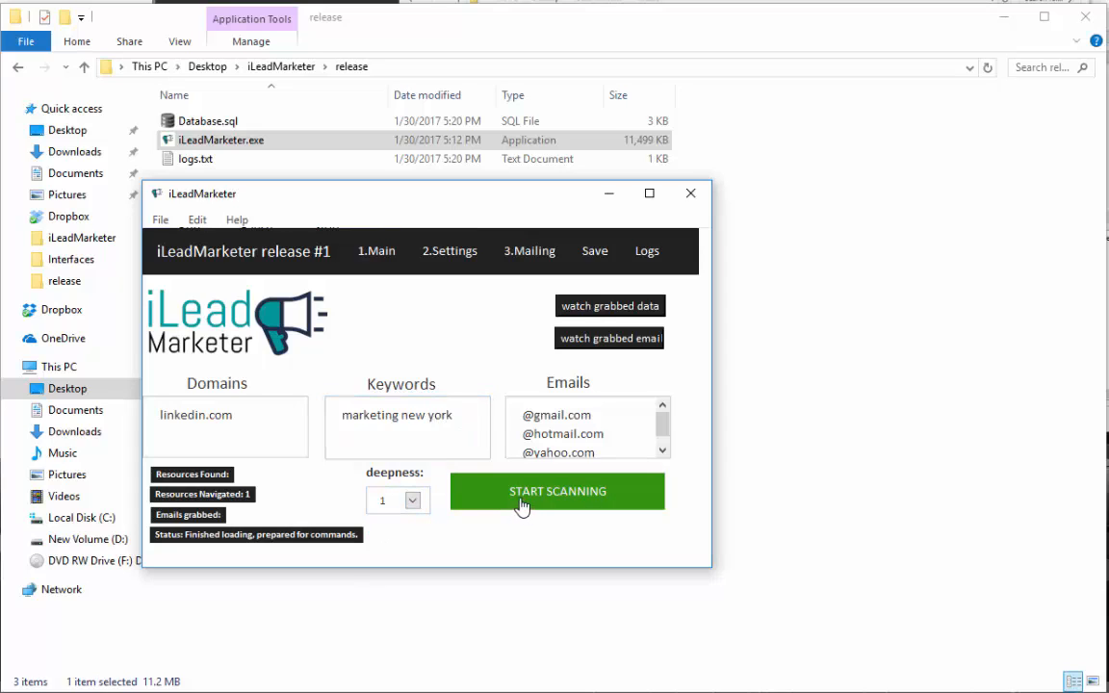
pyautogui.click(559, 491)
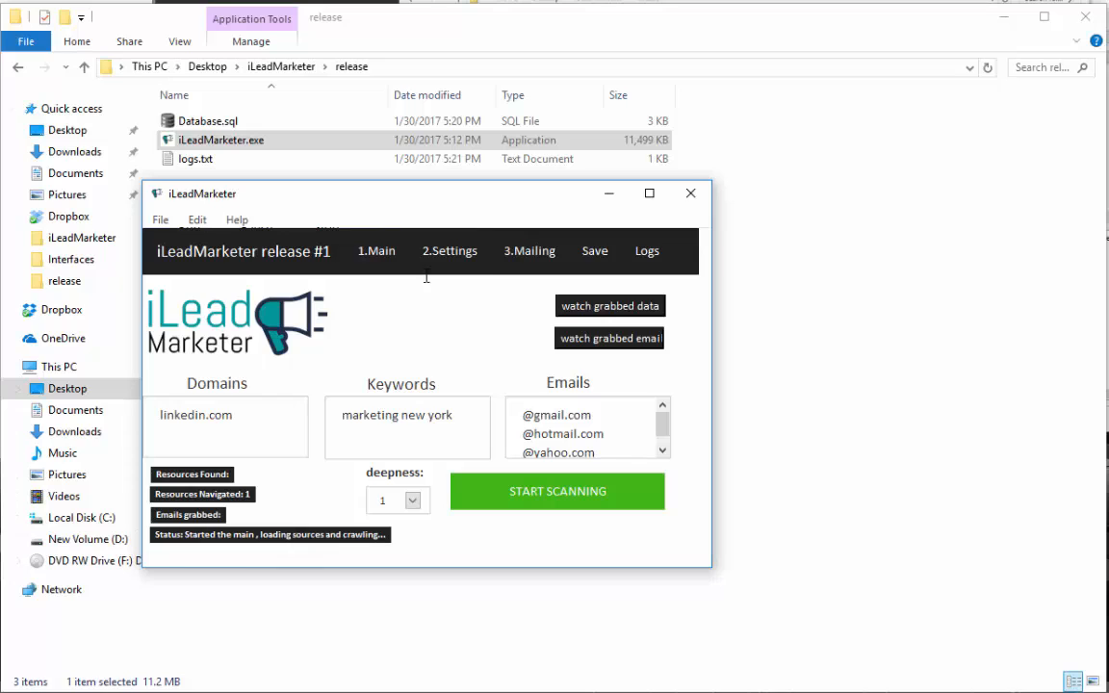
# Fill the SMTP server 'mail.marketingma…', port 26, login 'test@…' and password in Settings.
pyautogui.click(449, 250)
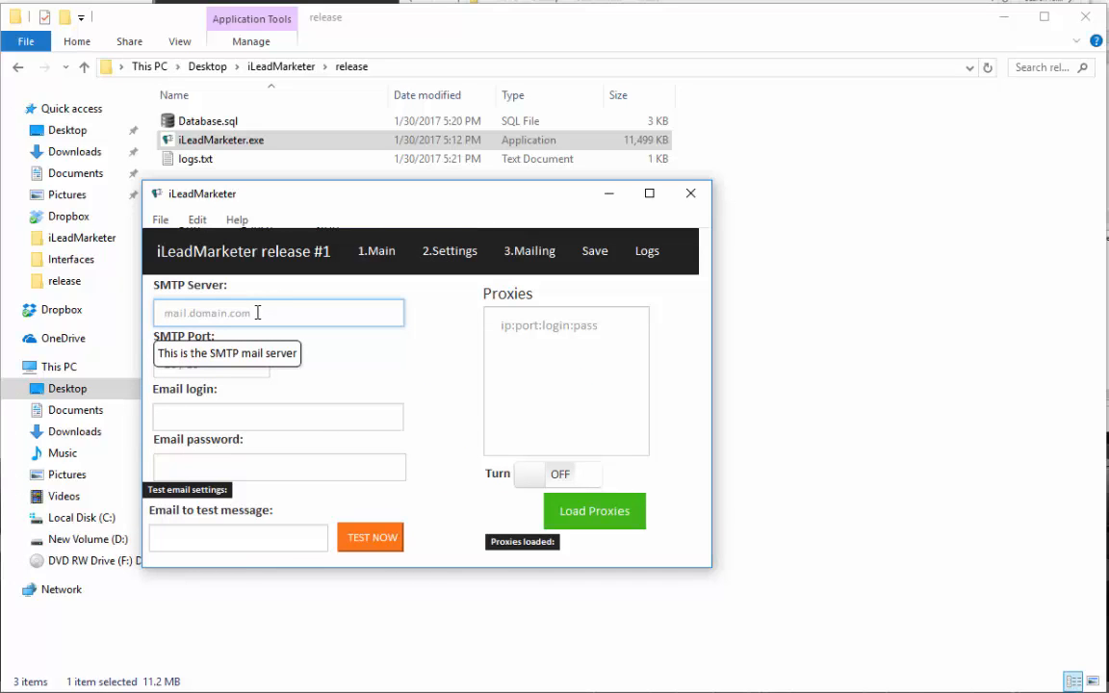
pyautogui.write('mail')
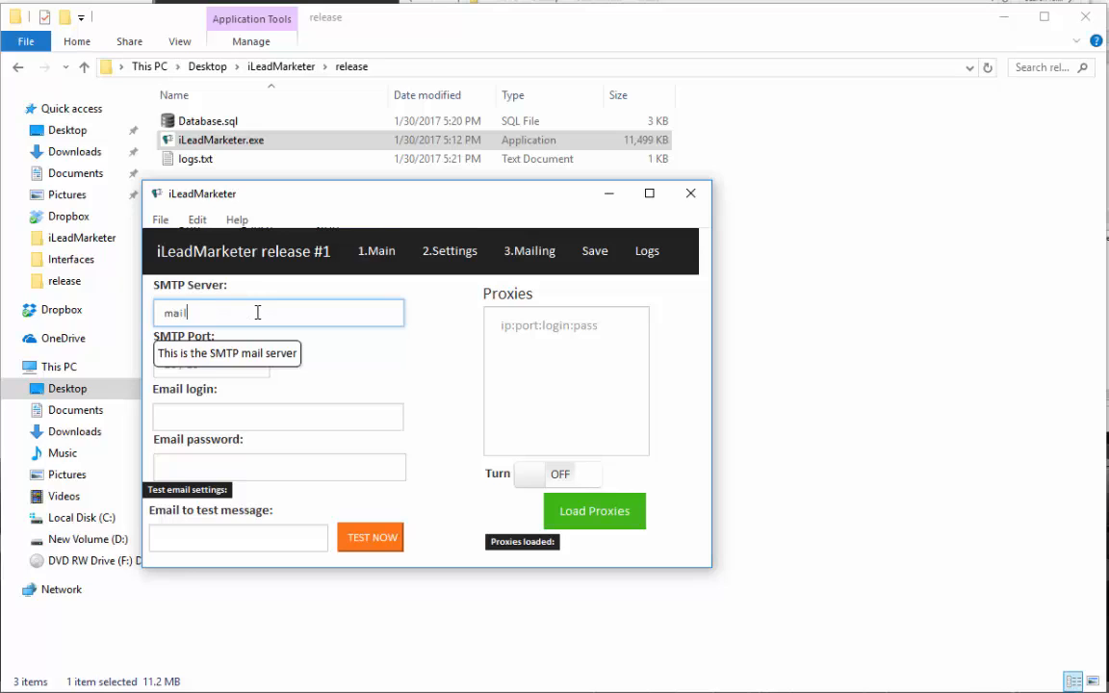
pyautogui.write('.marketingmail.net')
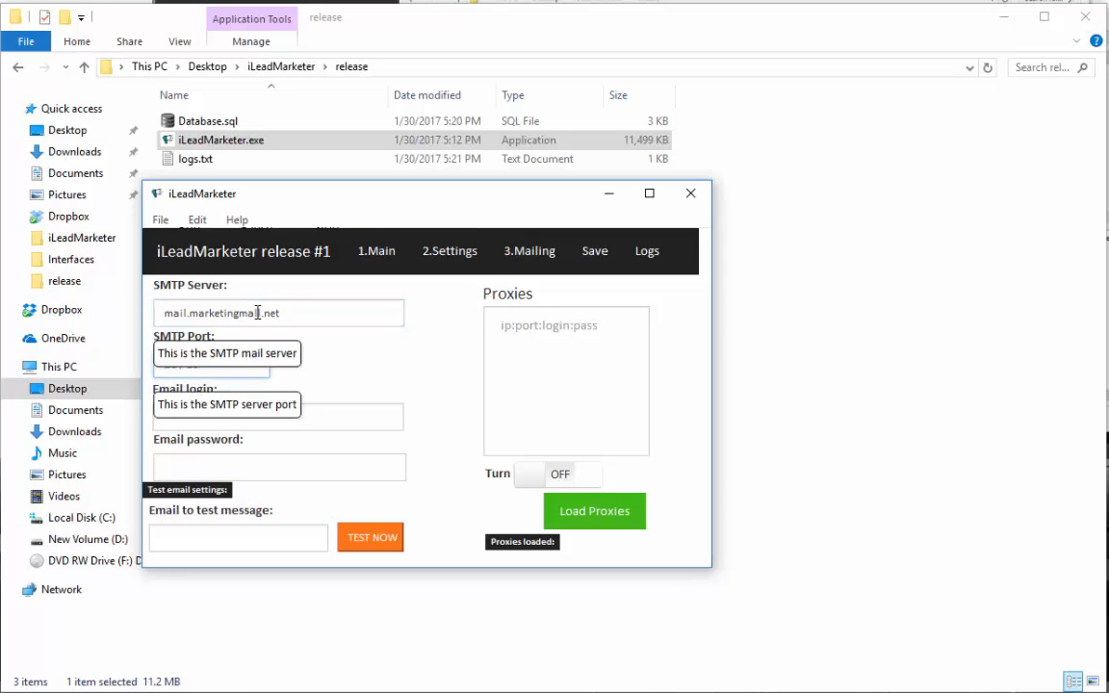
pyautogui.click(277, 416)
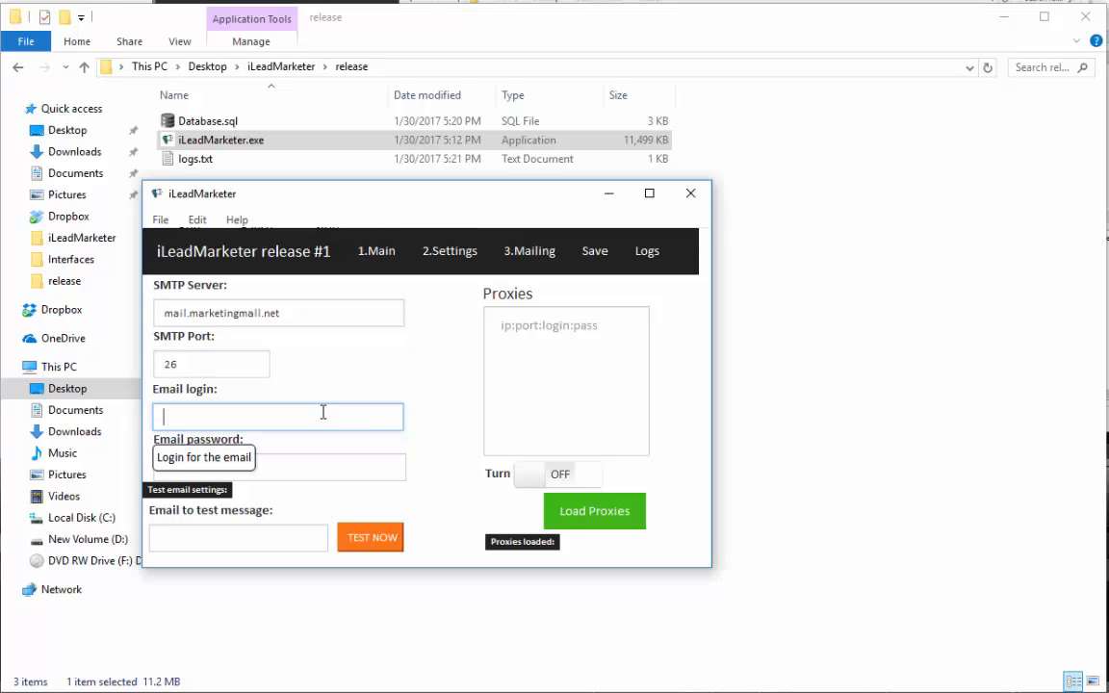
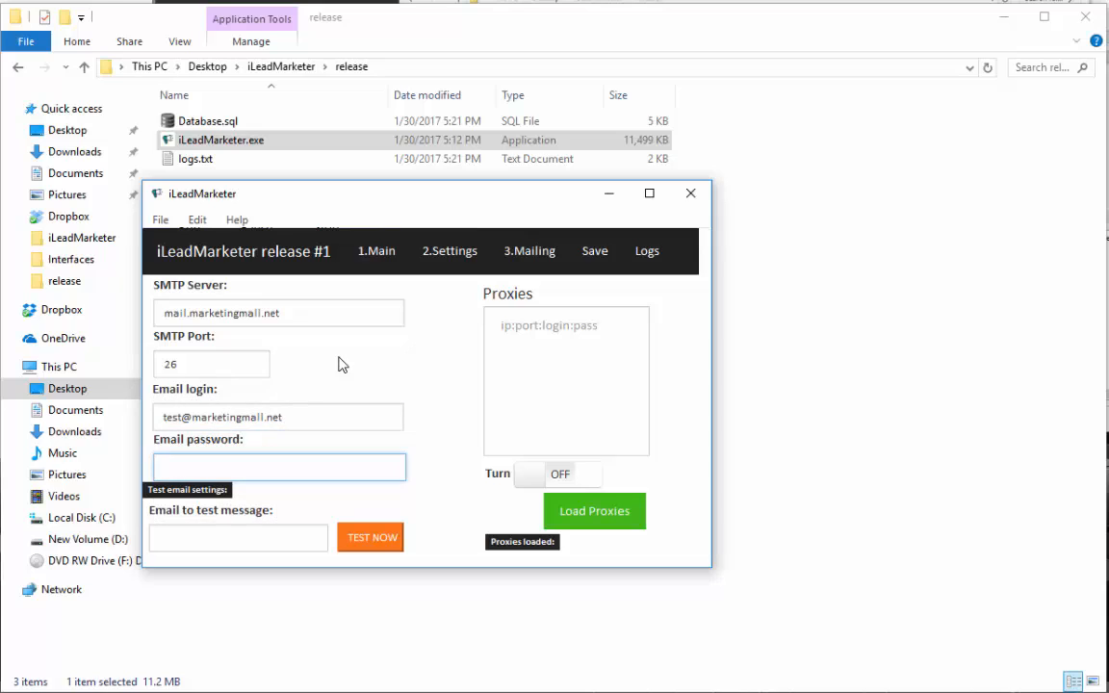
pyautogui.write('•••••')
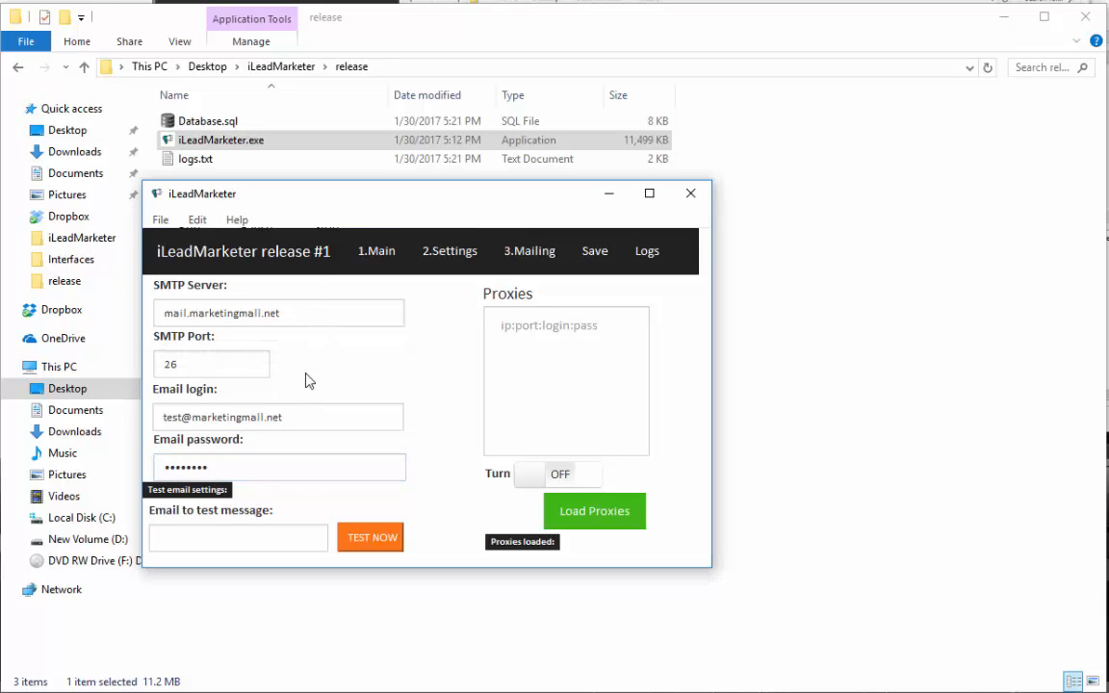
pyautogui.click(239, 537)
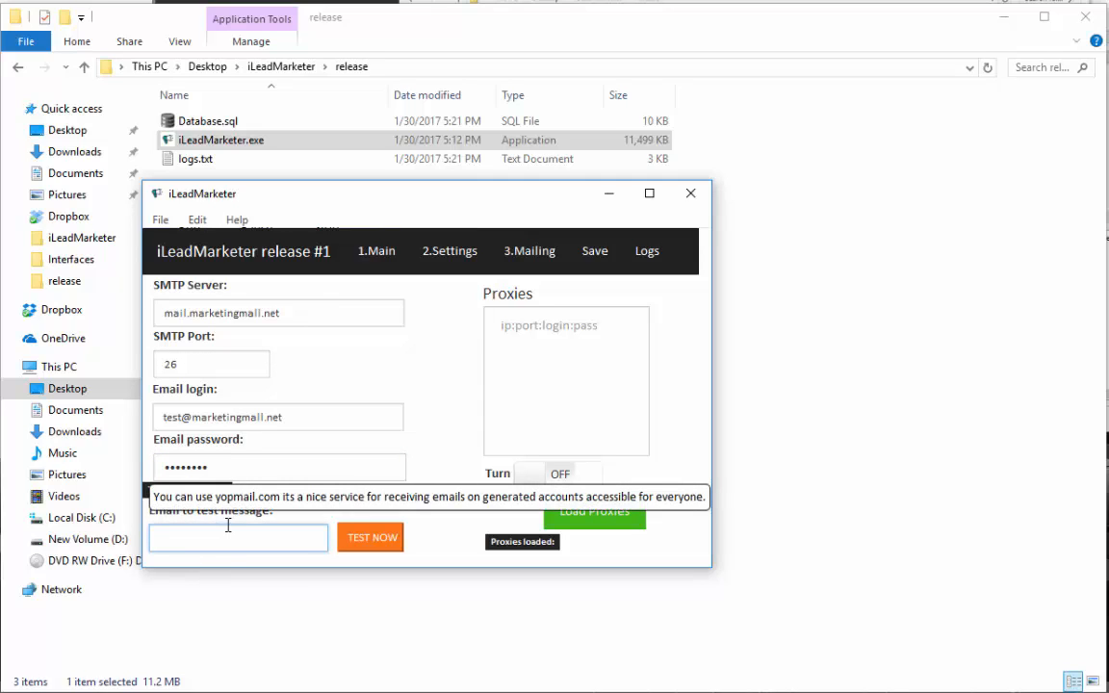
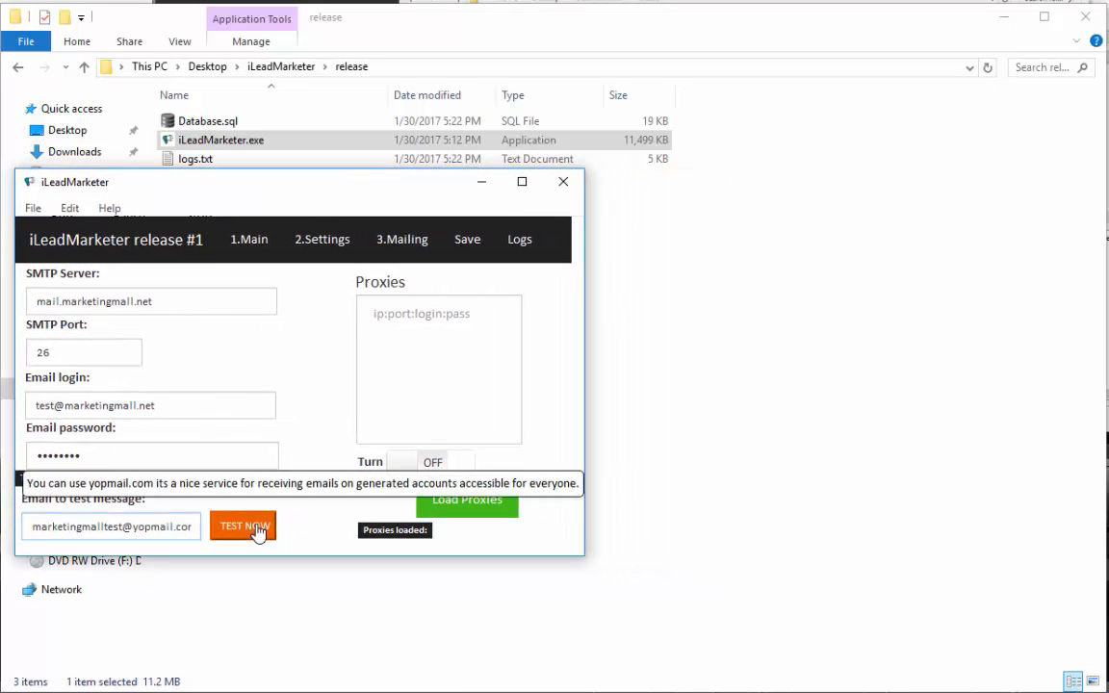
pyautogui.click(243, 526)
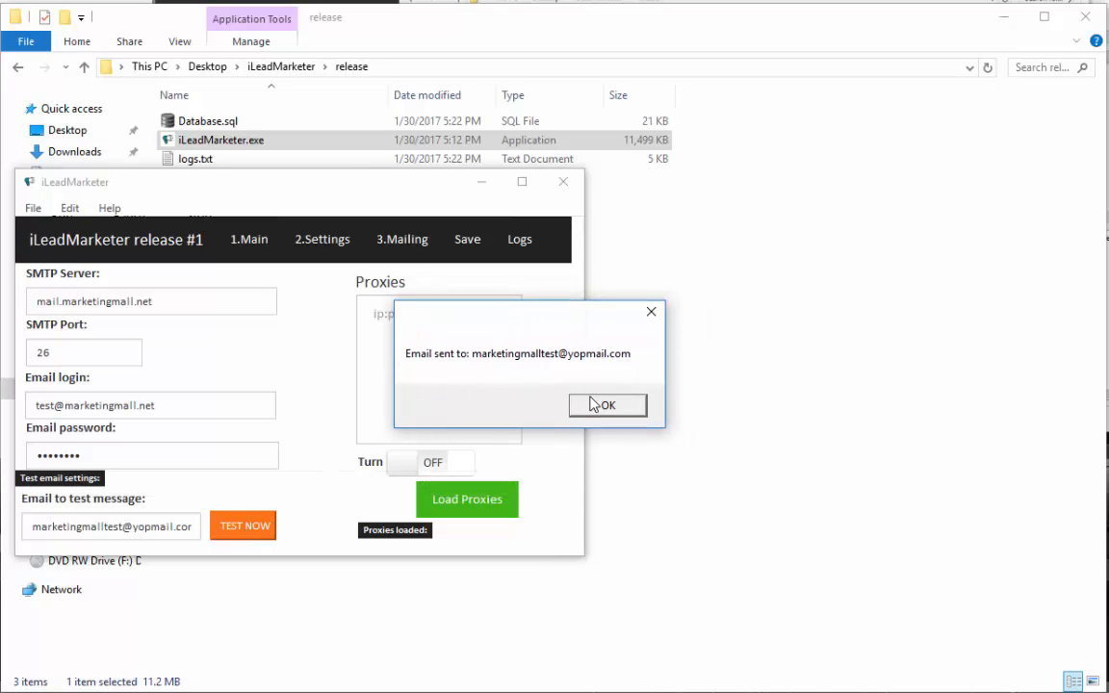
# Load the marketingmailtest YOPmail inbox and view the received test configuration email.
pyautogui.click(609, 404)
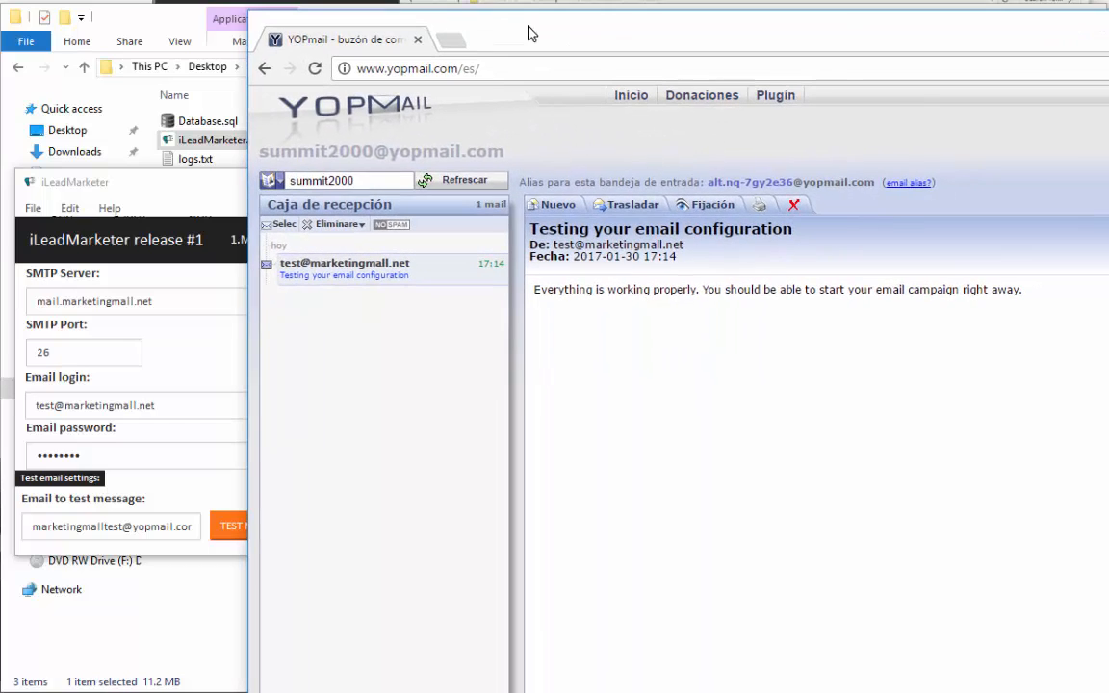
pyautogui.click(336, 181)
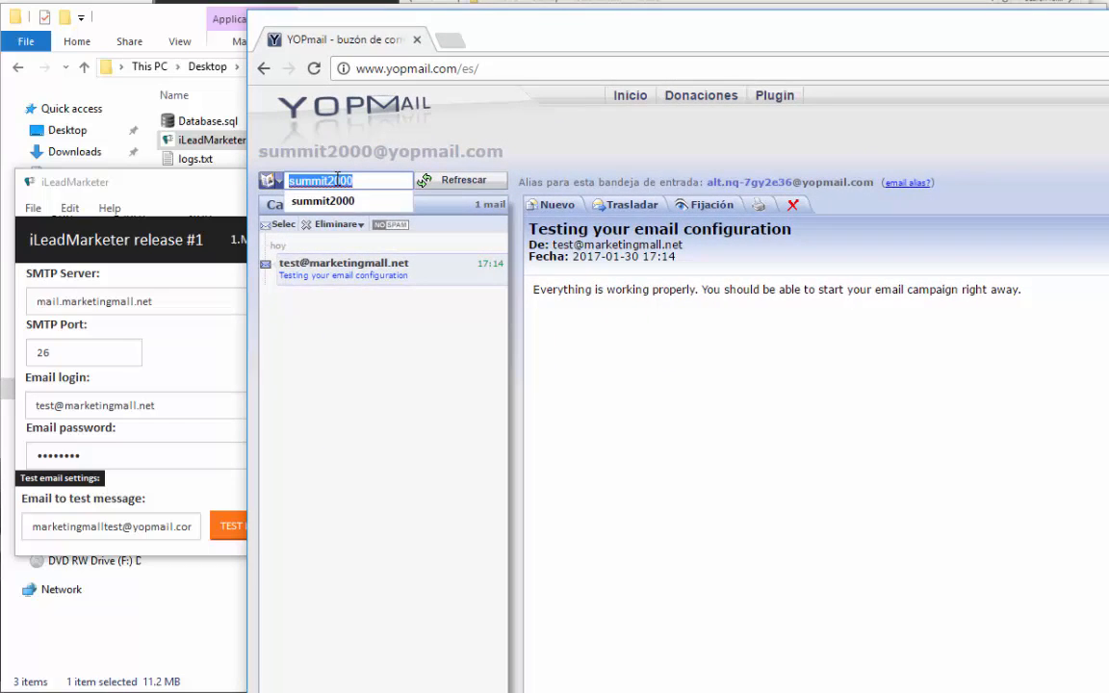
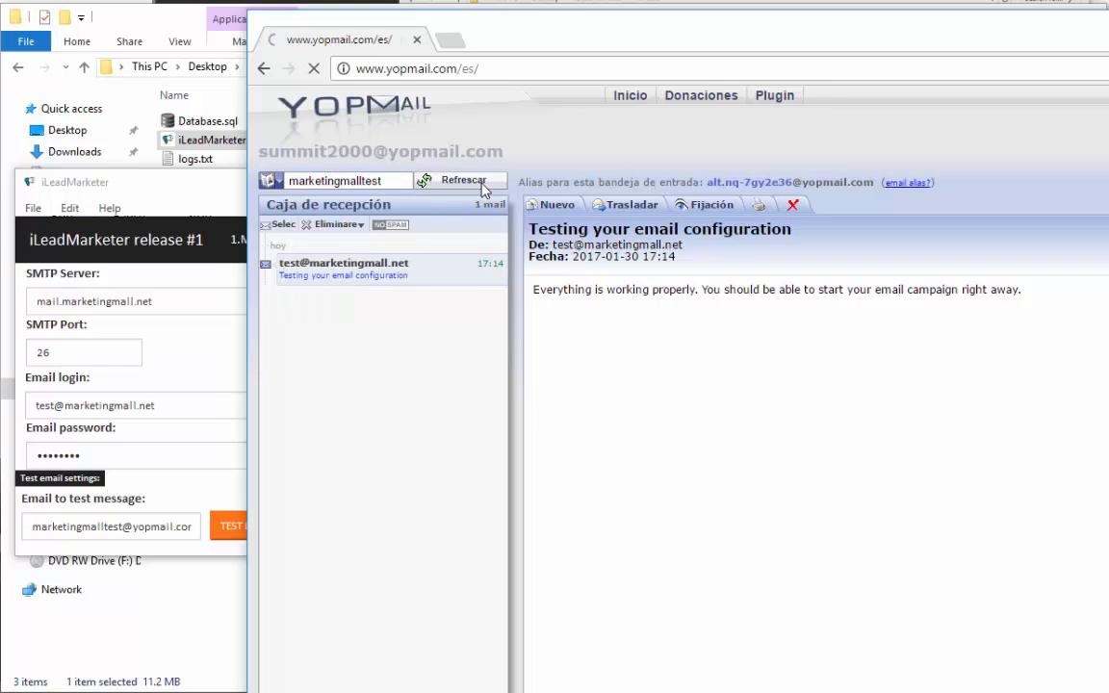
pyautogui.click(462, 181)
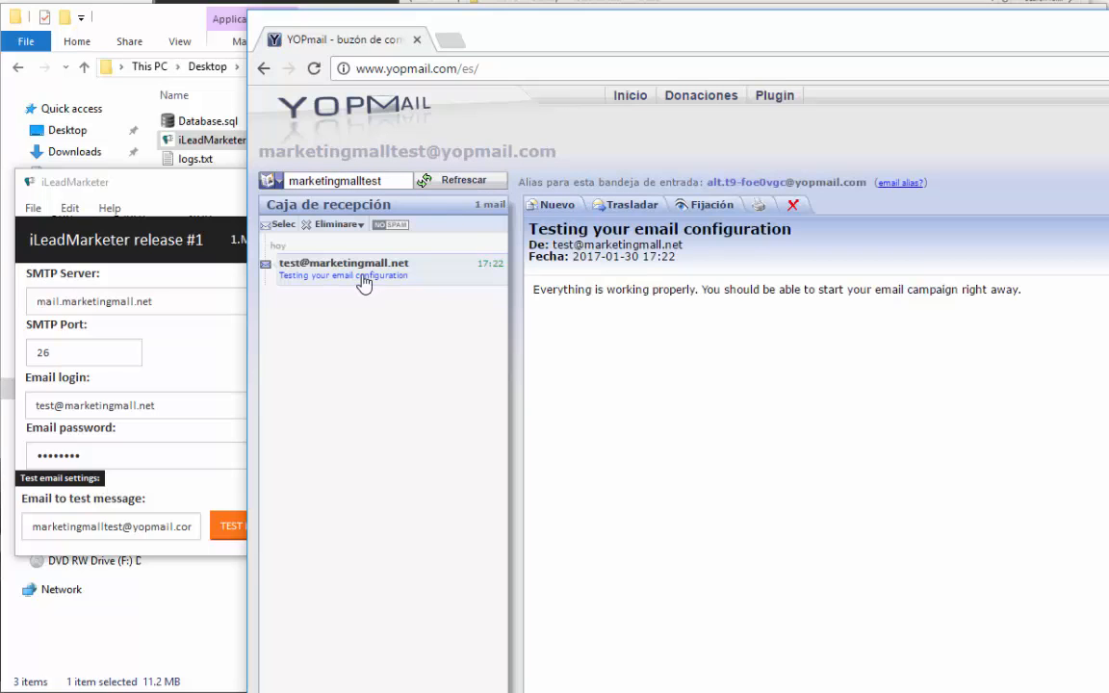
pyautogui.moveTo(741, 246)
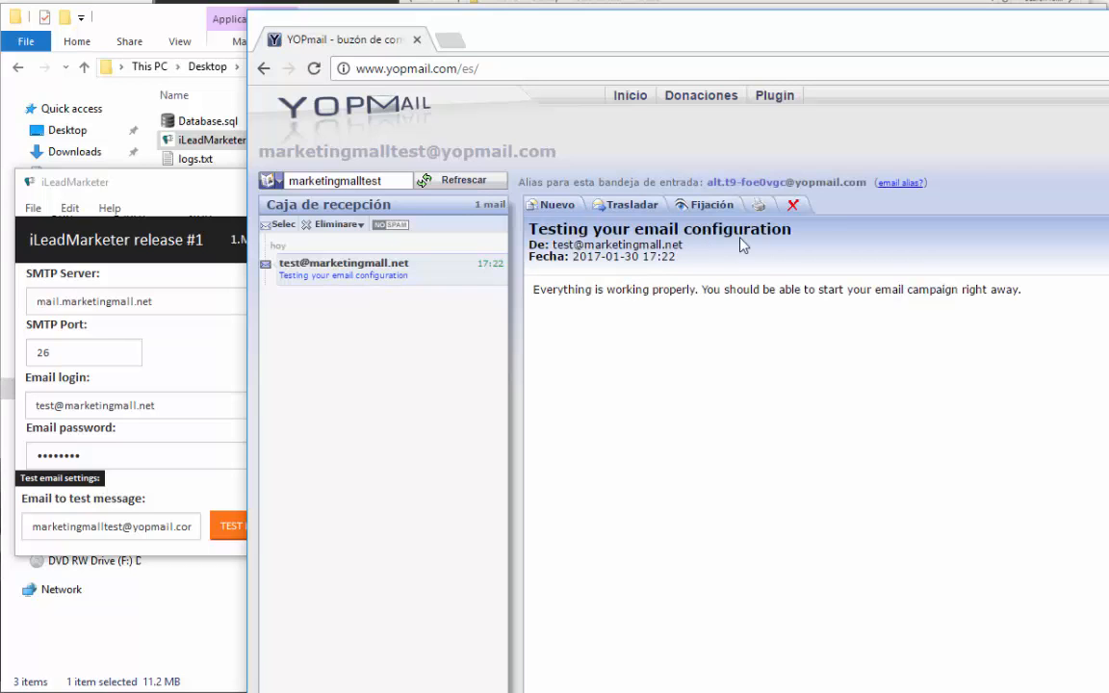
pyautogui.doubleClick(858, 289)
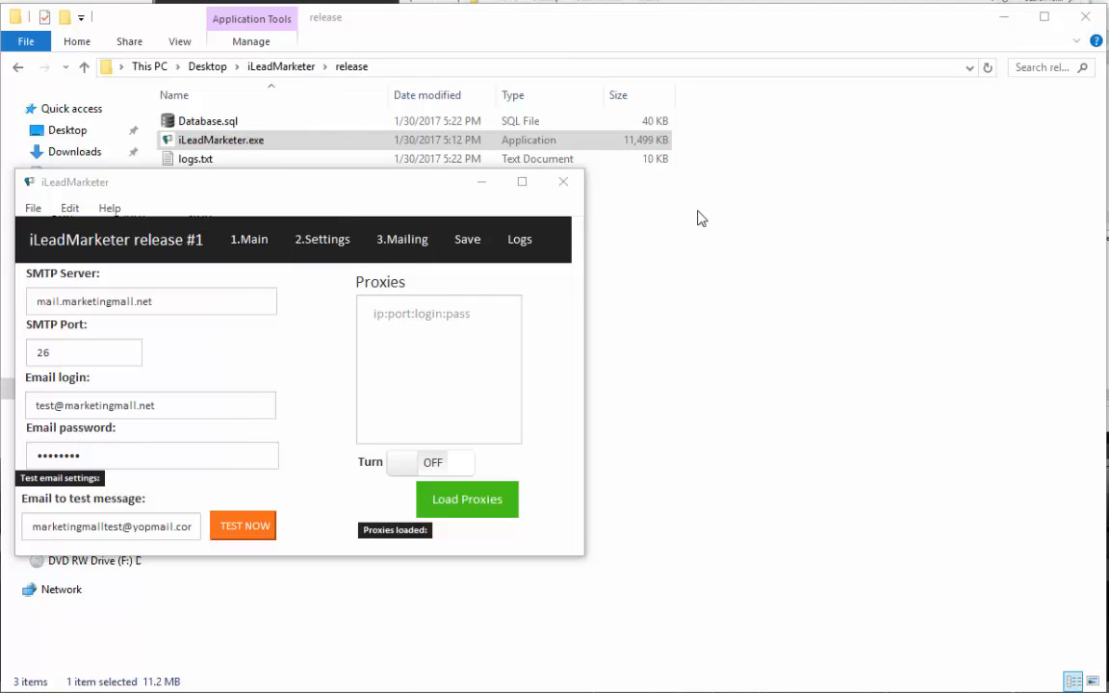
# Open the release folder's Database.sql in DB Browser for SQLite.
pyautogui.click(563, 181)
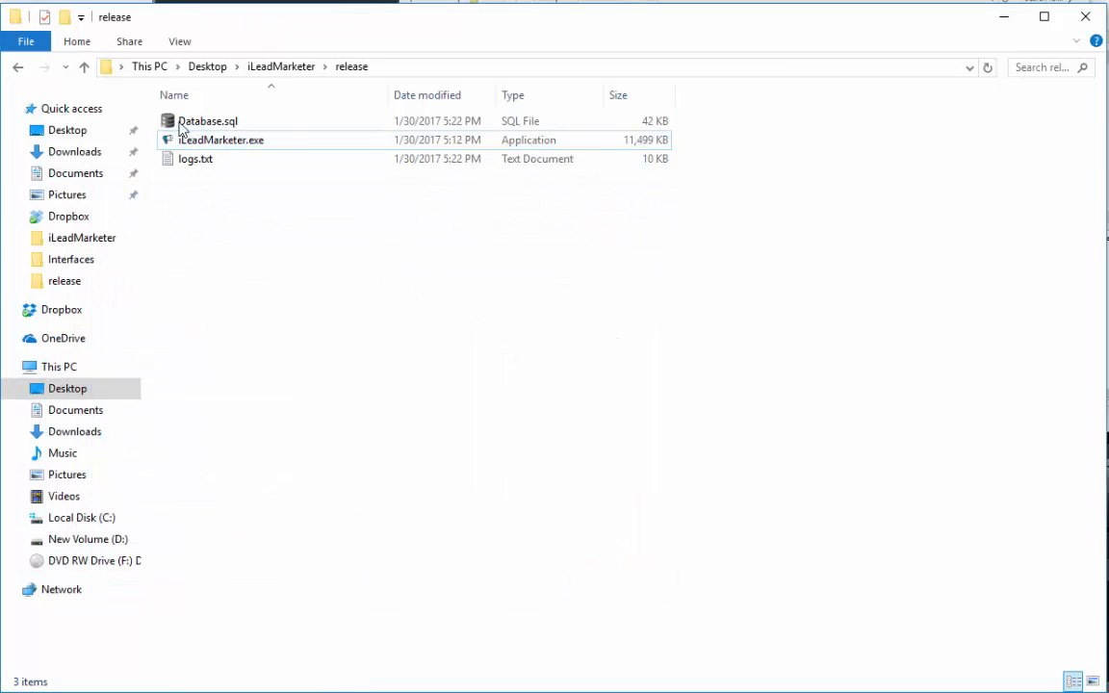
pyautogui.doubleClick(206, 119)
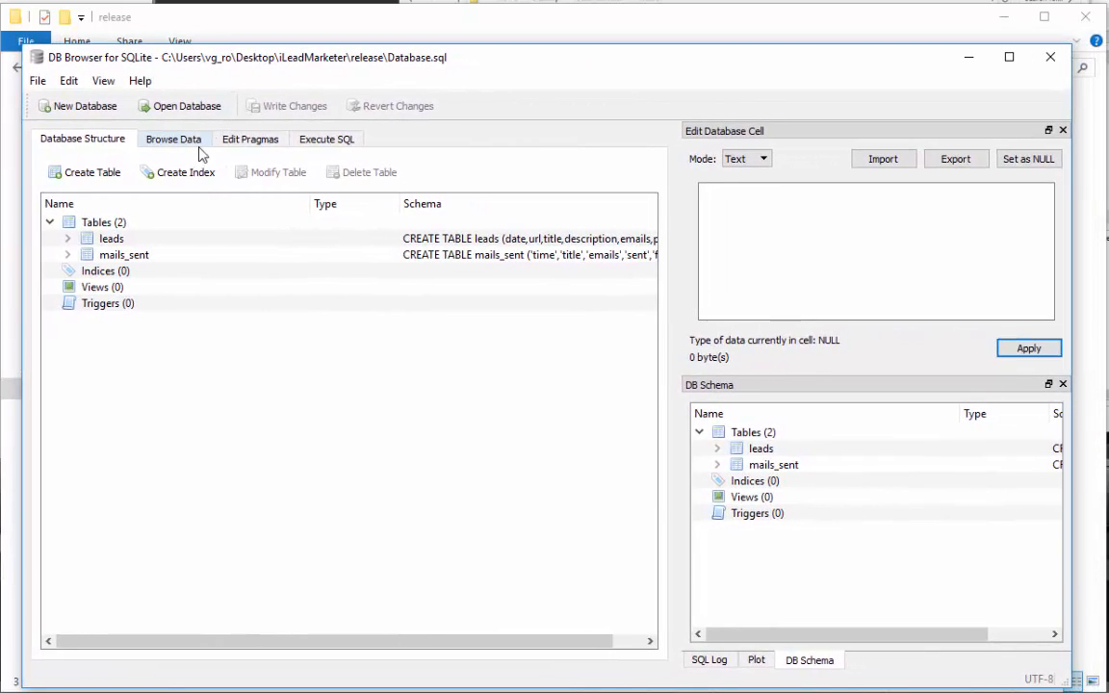
# Browse the 90 leads rows and the test entry in mails_sent with a widened title column.
pyautogui.click(173, 139)
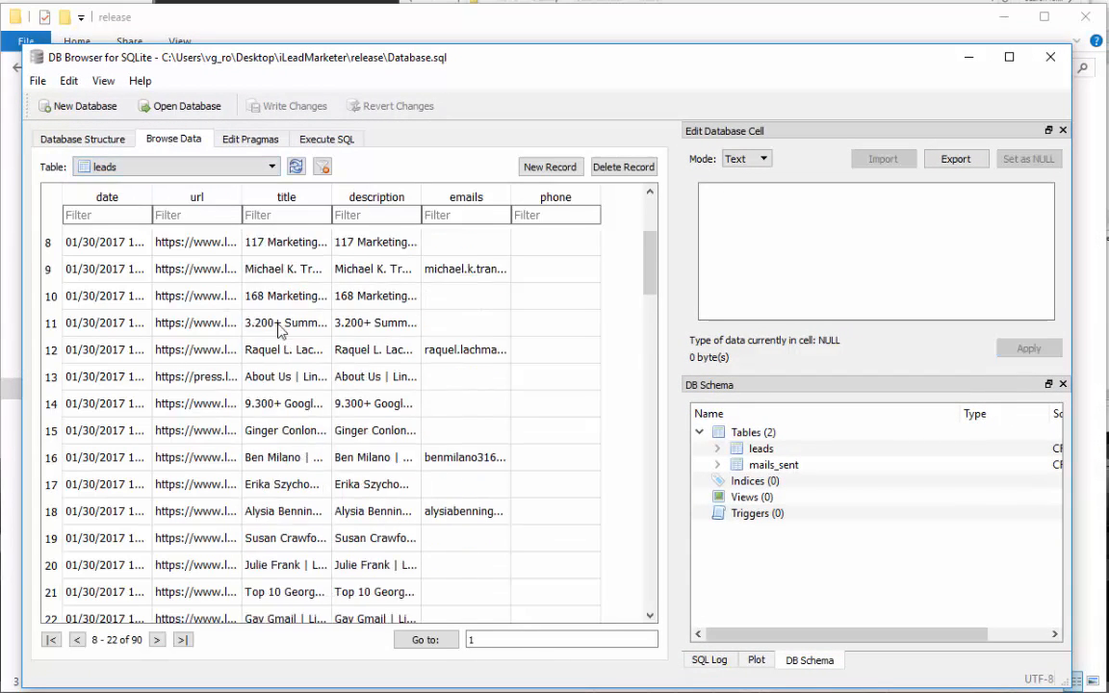
pyautogui.scroll(-3)
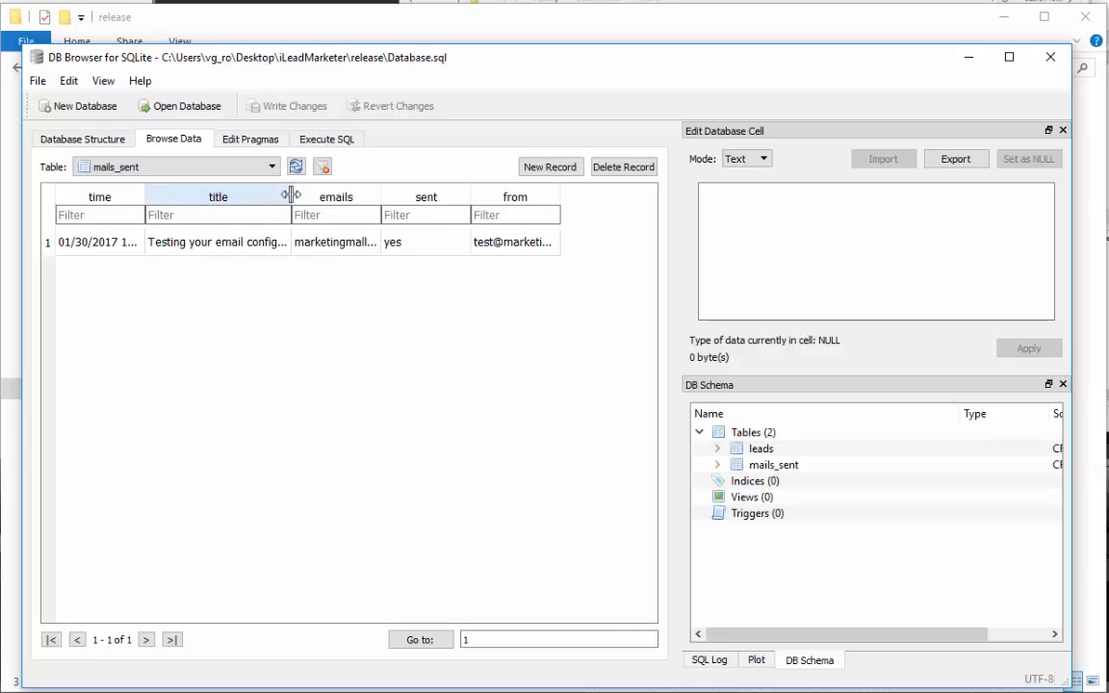
pyautogui.moveTo(293, 196); pyautogui.dragTo(482, 196)
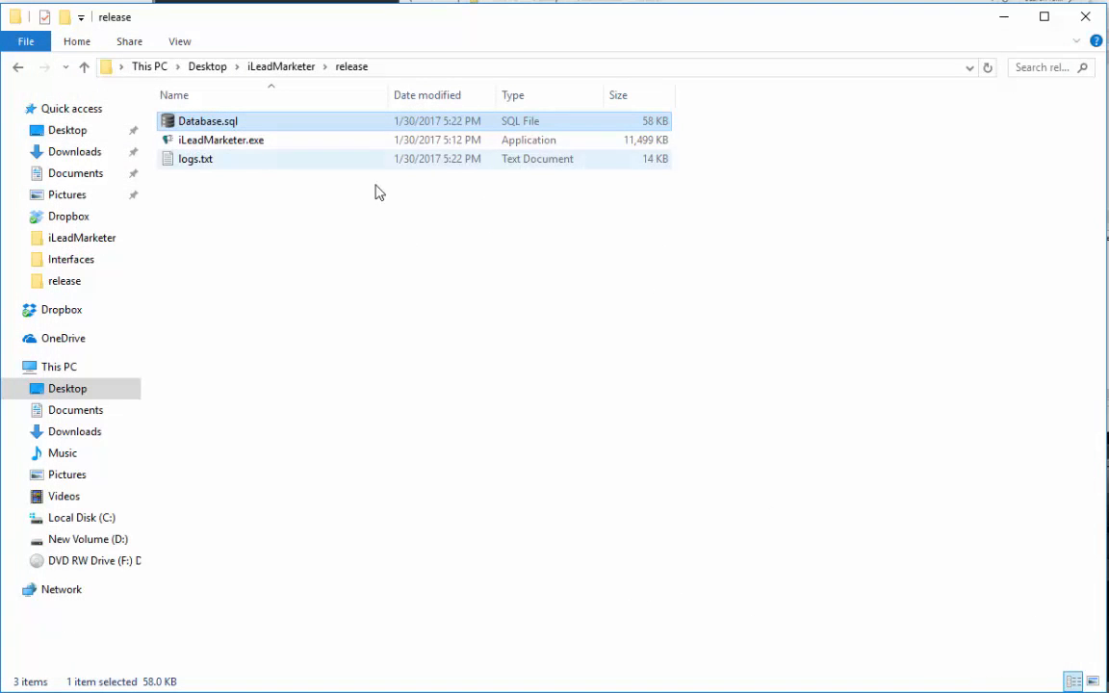
# Launch iLeadMarketer.exe again; its scan shows 151 links and 43 emails grabbed.
pyautogui.doubleClick(219, 139)
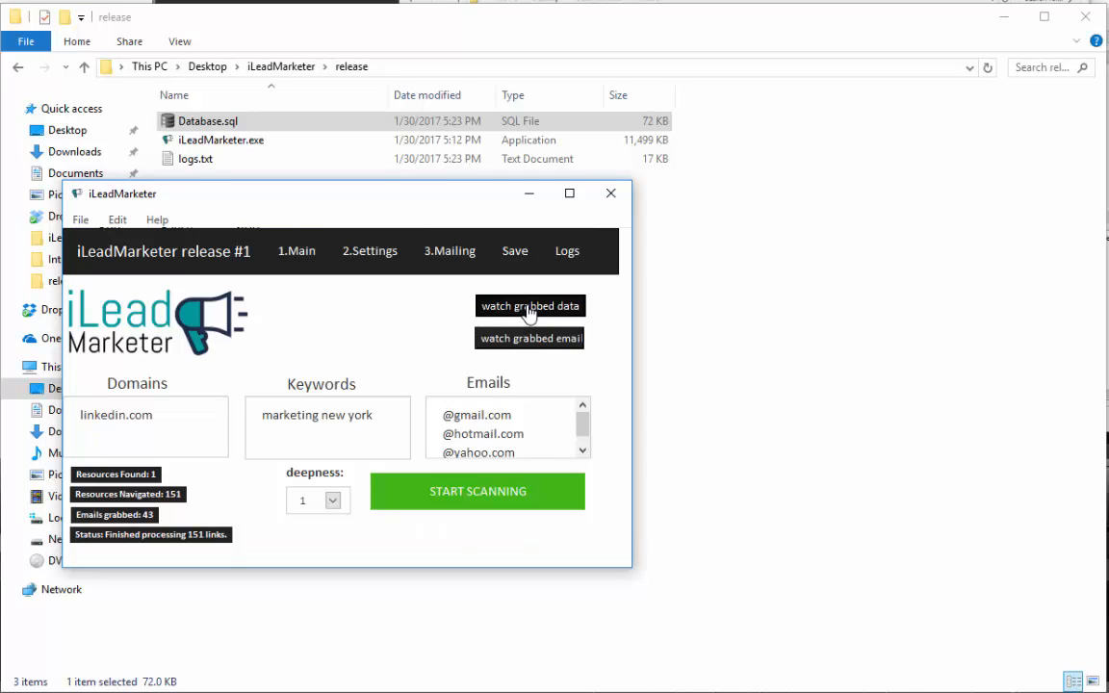
# Replace lead emails with marketingmailtest/test2 yopmail addresses, set send email yes, and accept.
pyautogui.click(527, 305)
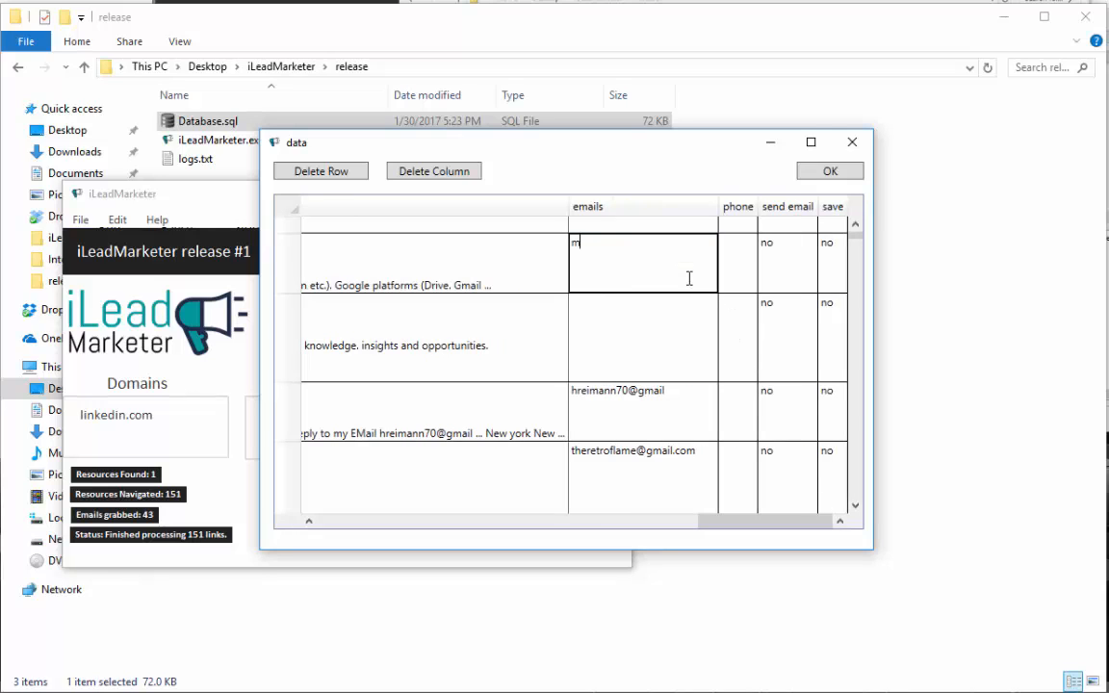
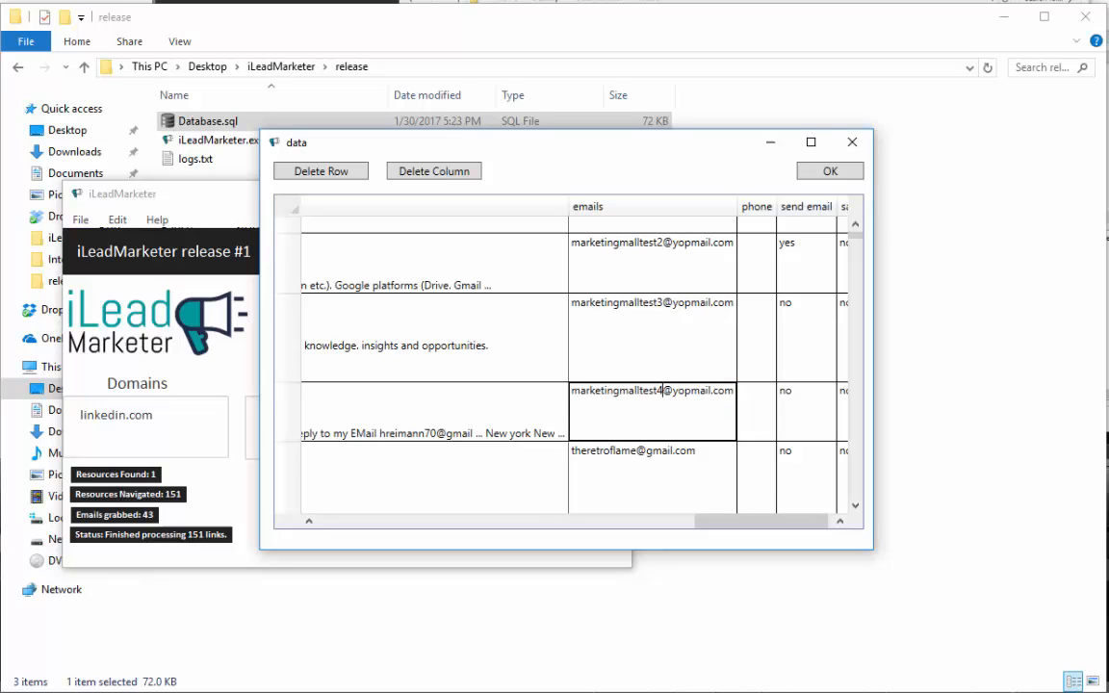
pyautogui.scroll(-3)
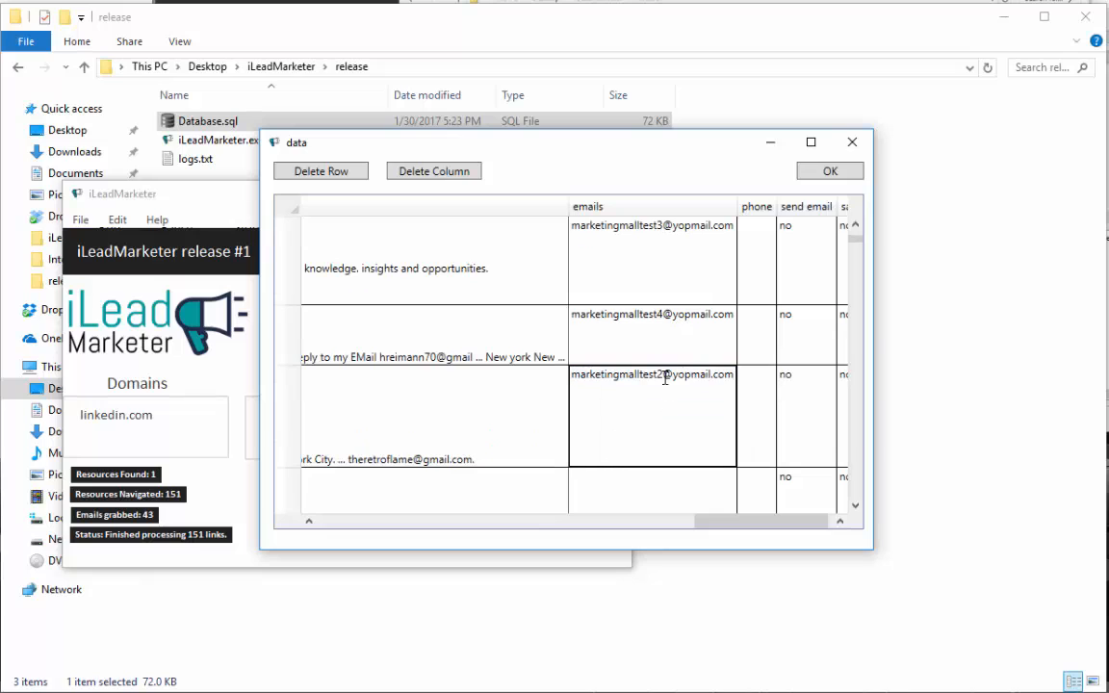
pyautogui.click(801, 419)
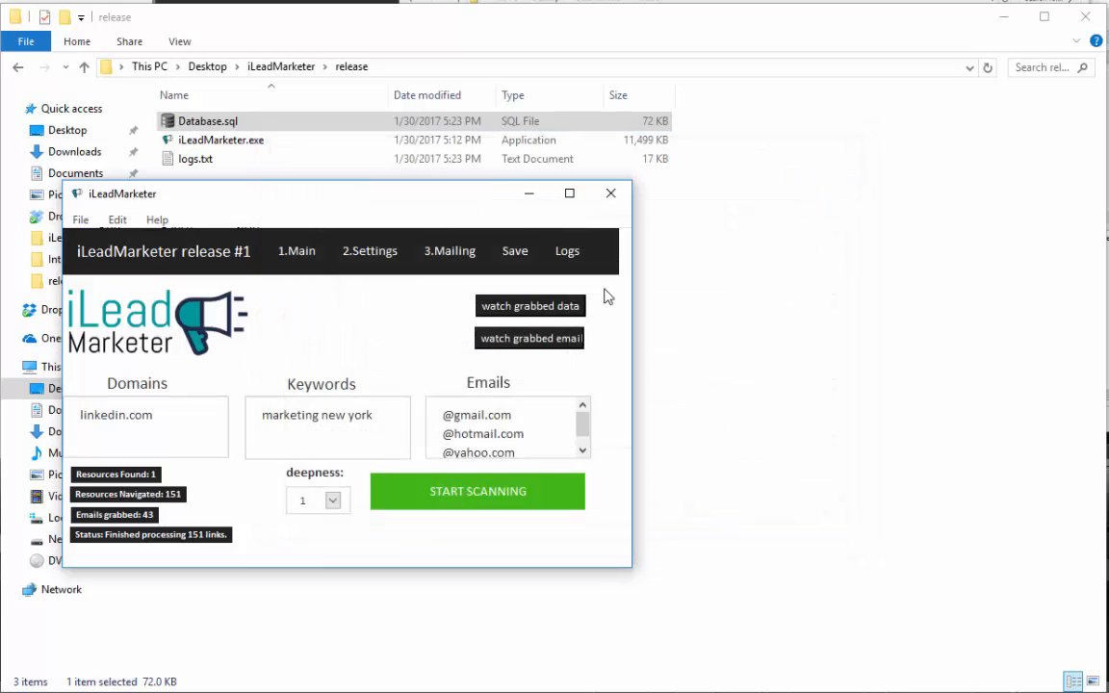
# Write the mailing subject 'Can put {spinned|rolled}'.
pyautogui.click(449, 250)
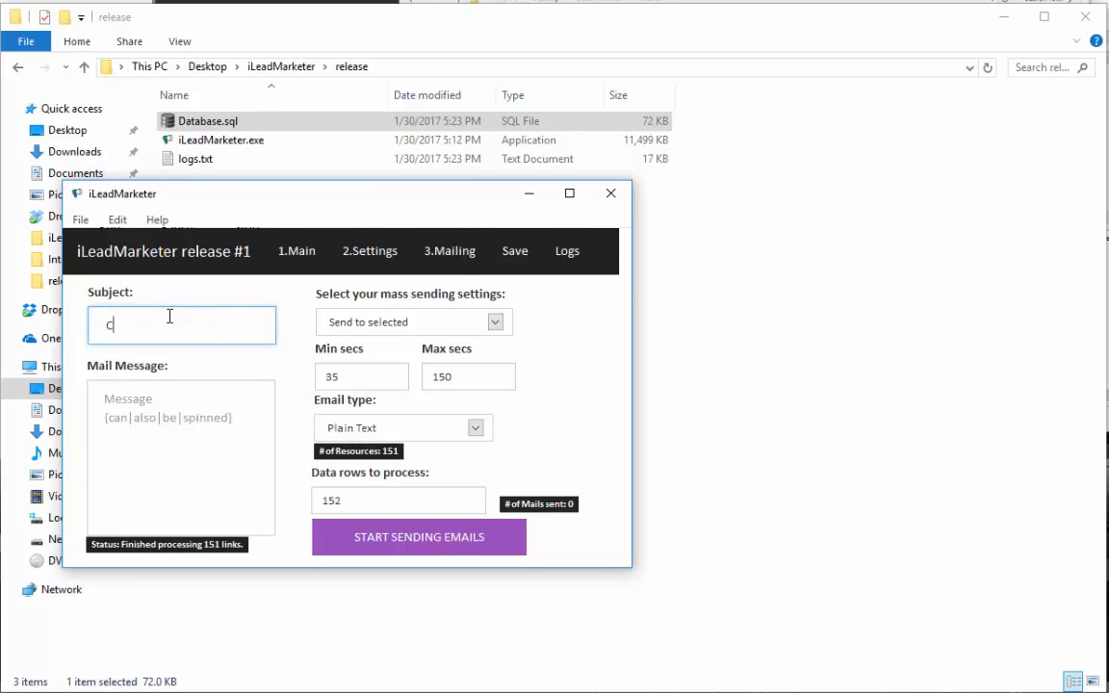
pyautogui.write('an put {sp')
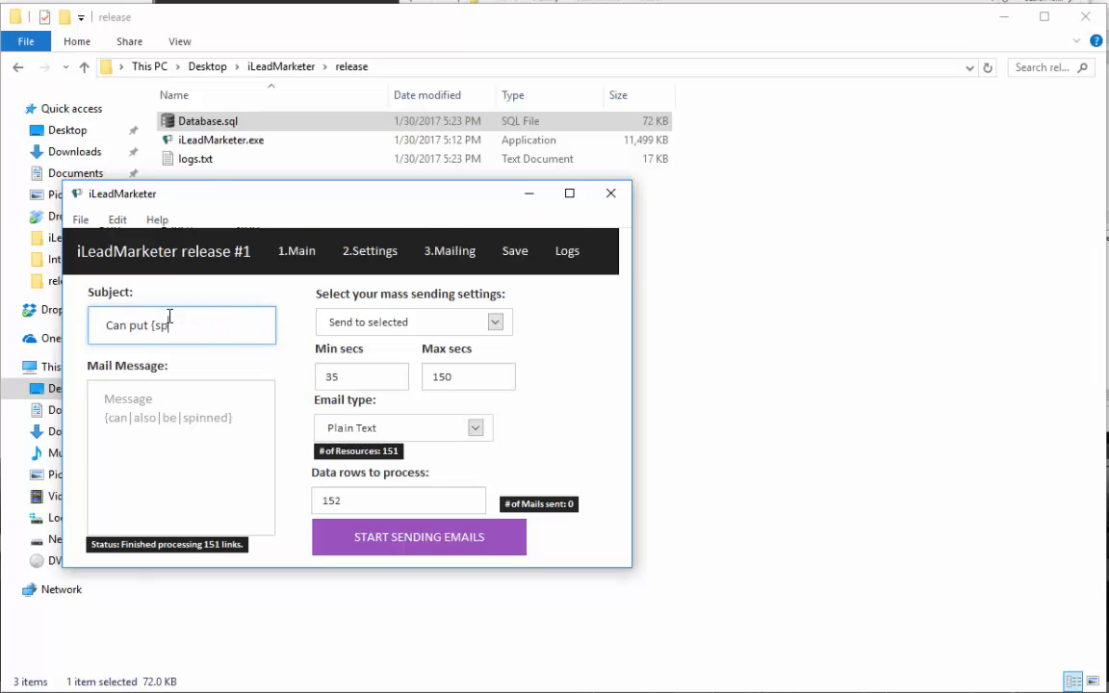
pyautogui.write('inned|rolled')
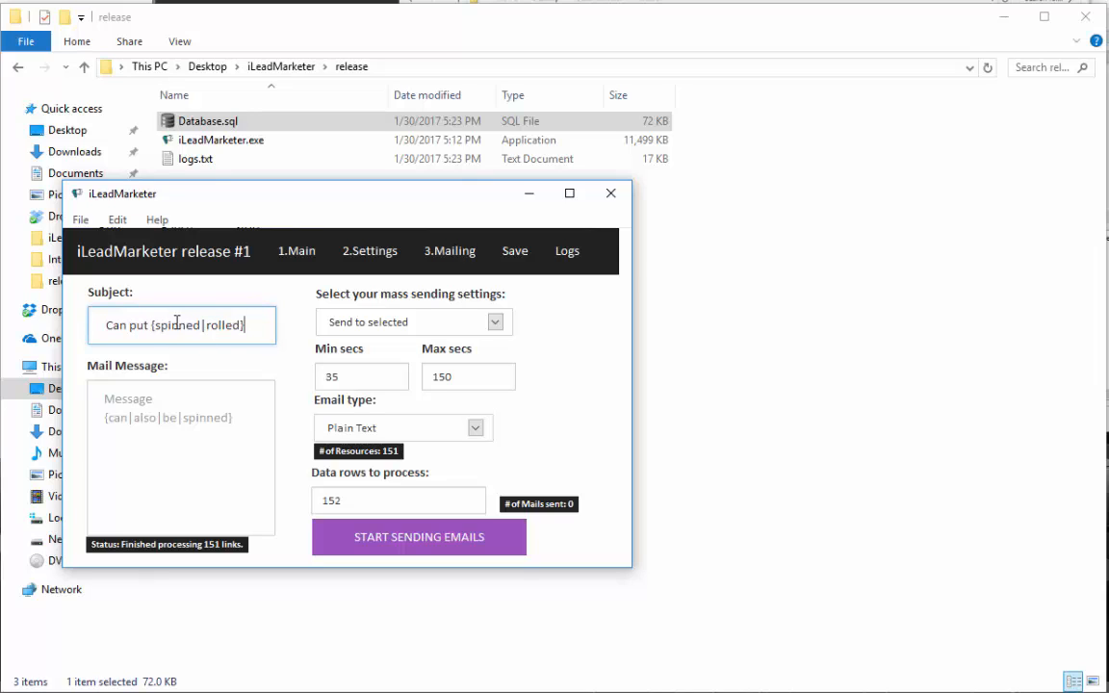
pyautogui.doubleClick(177, 323)
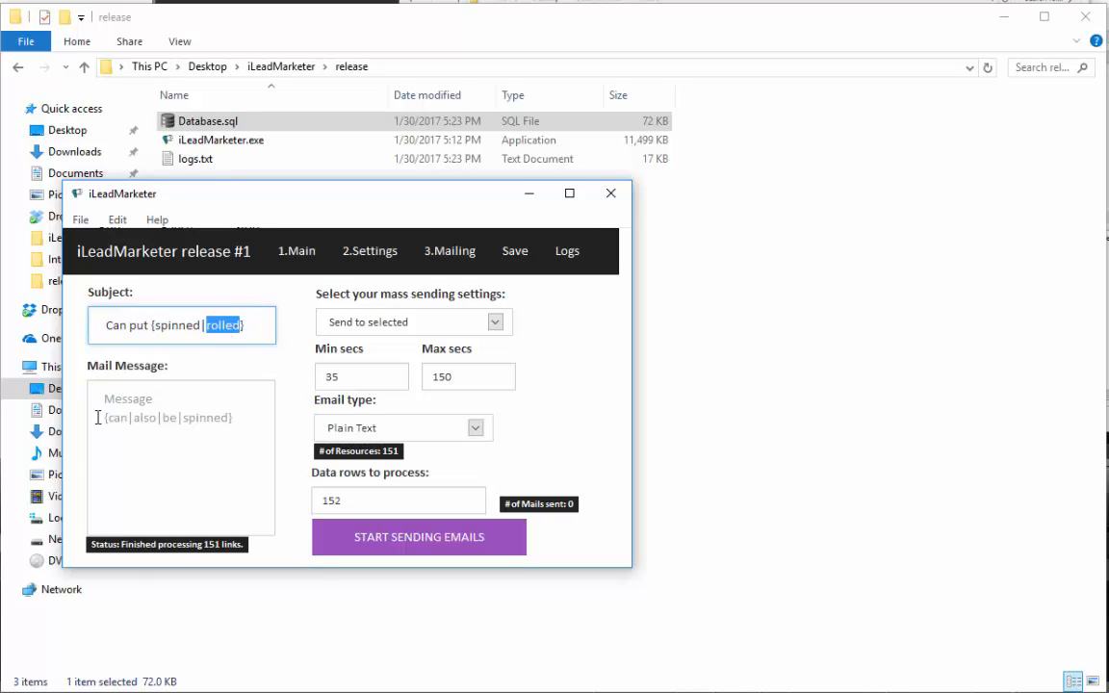
# Write the message 'This is a random {message|email}' and set the minimum delay to 5 seconds.
pyautogui.click(152, 431)
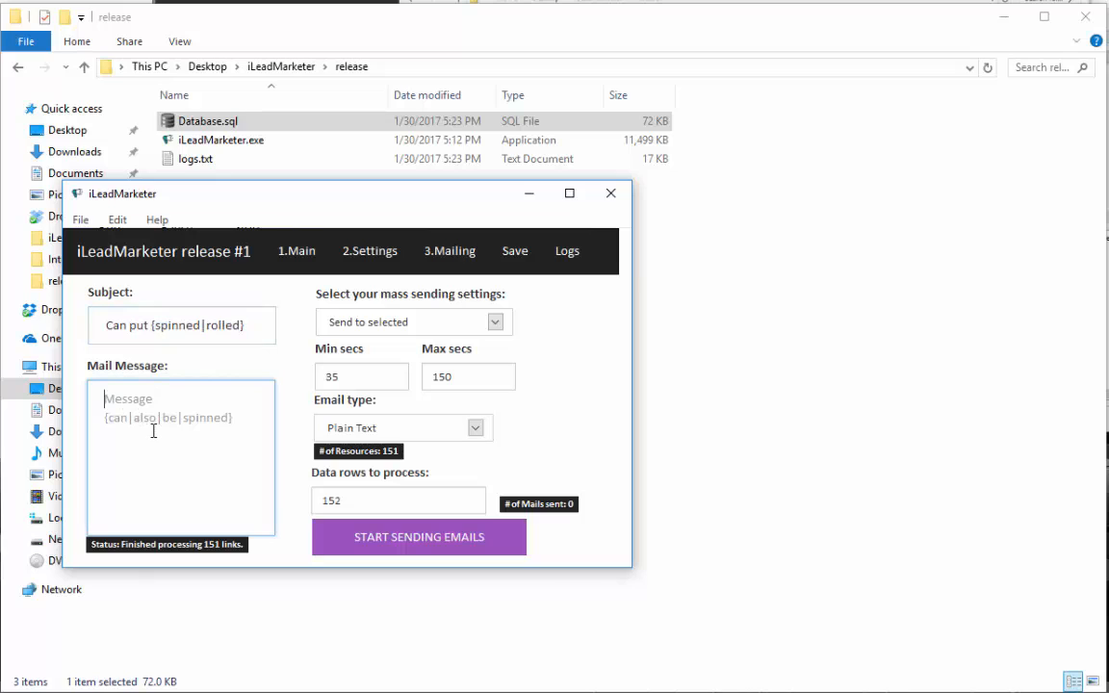
pyautogui.write('This is a random {')
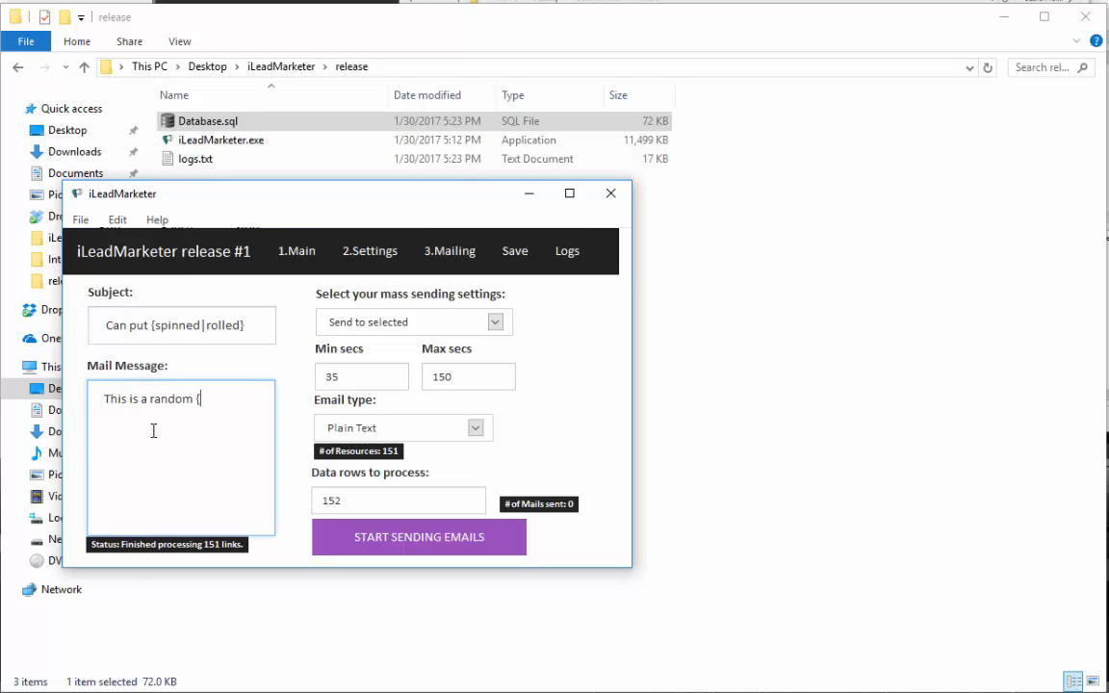
pyautogui.write('message|email}')
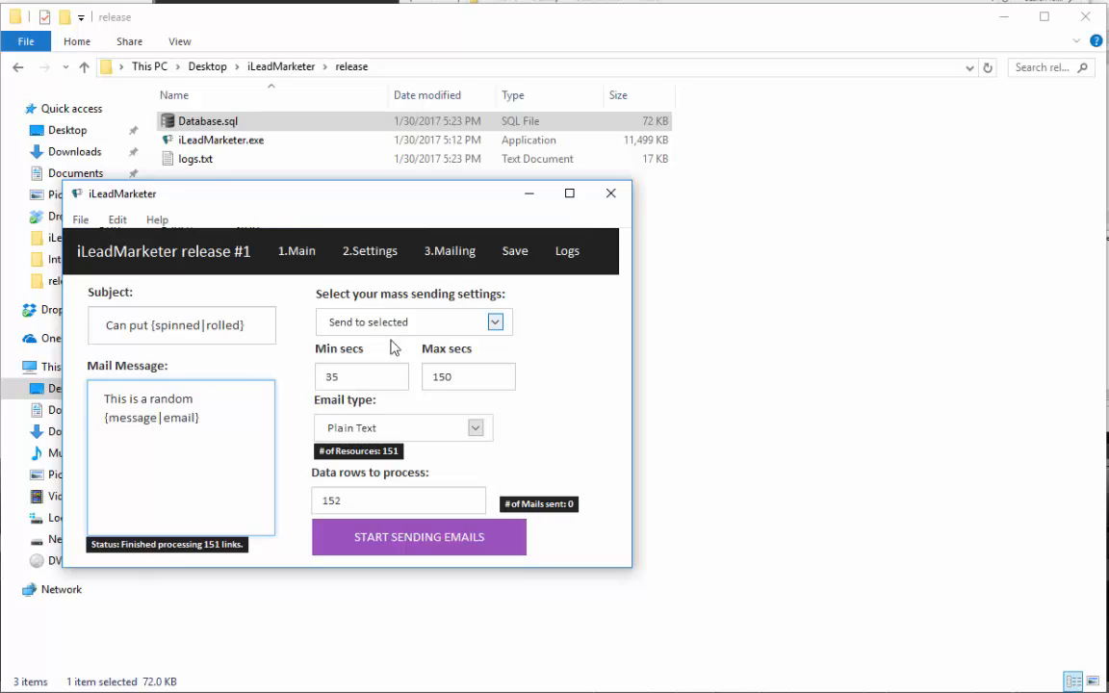
pyautogui.write('5')
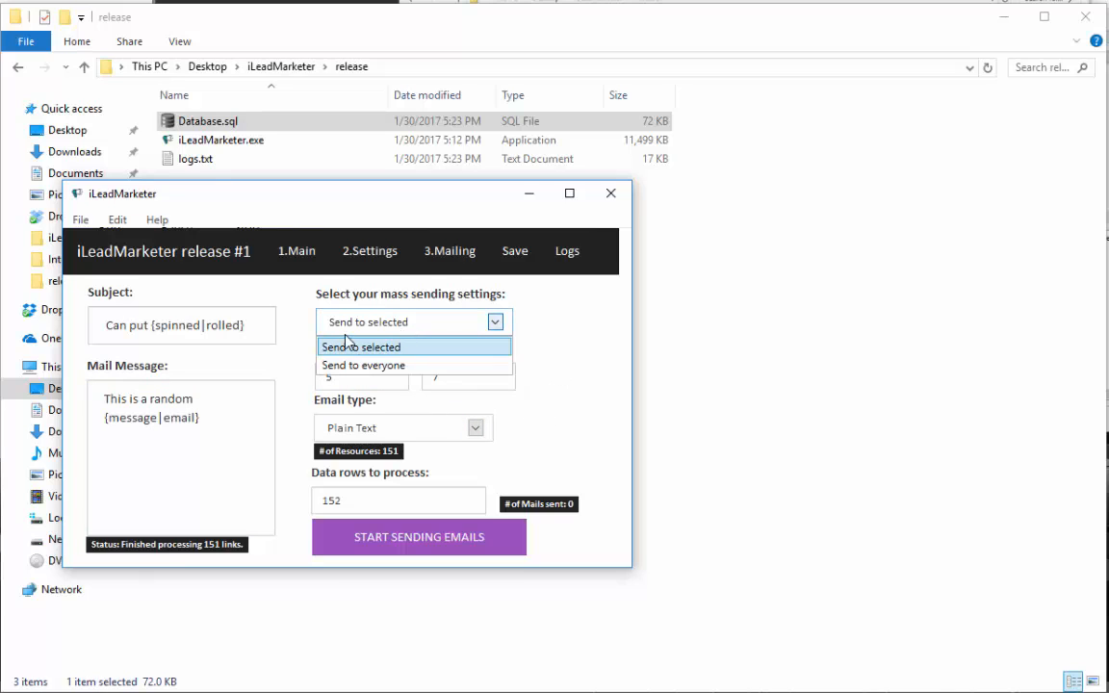
pyautogui.moveTo(364, 350)
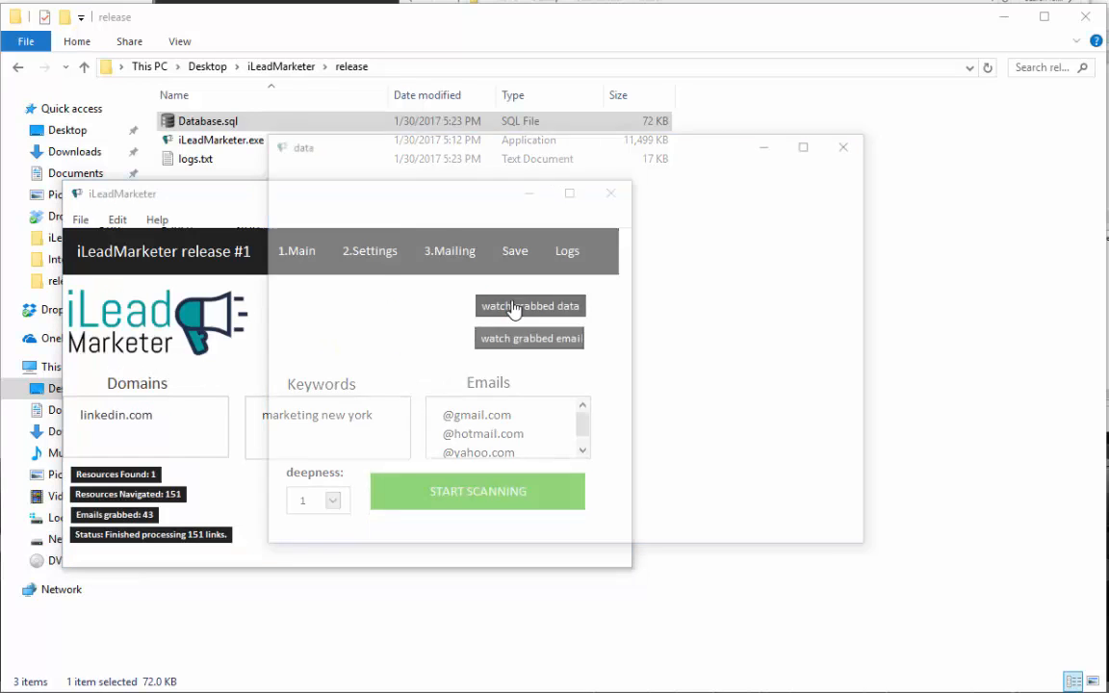
pyautogui.click(530, 306)
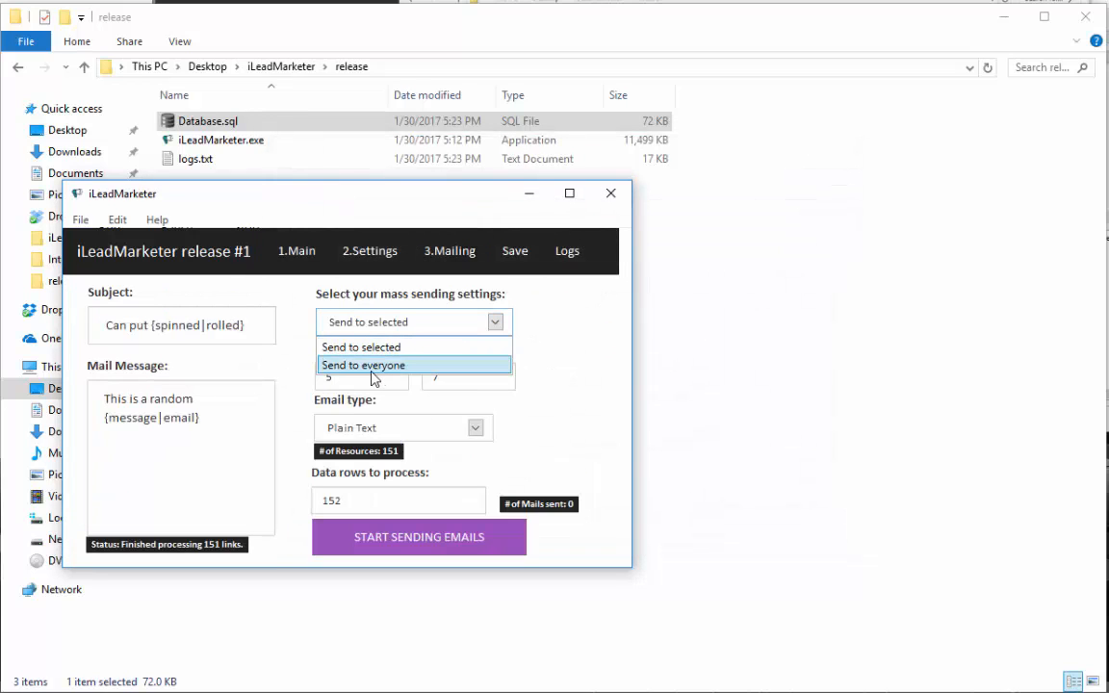
pyautogui.click(362, 365)
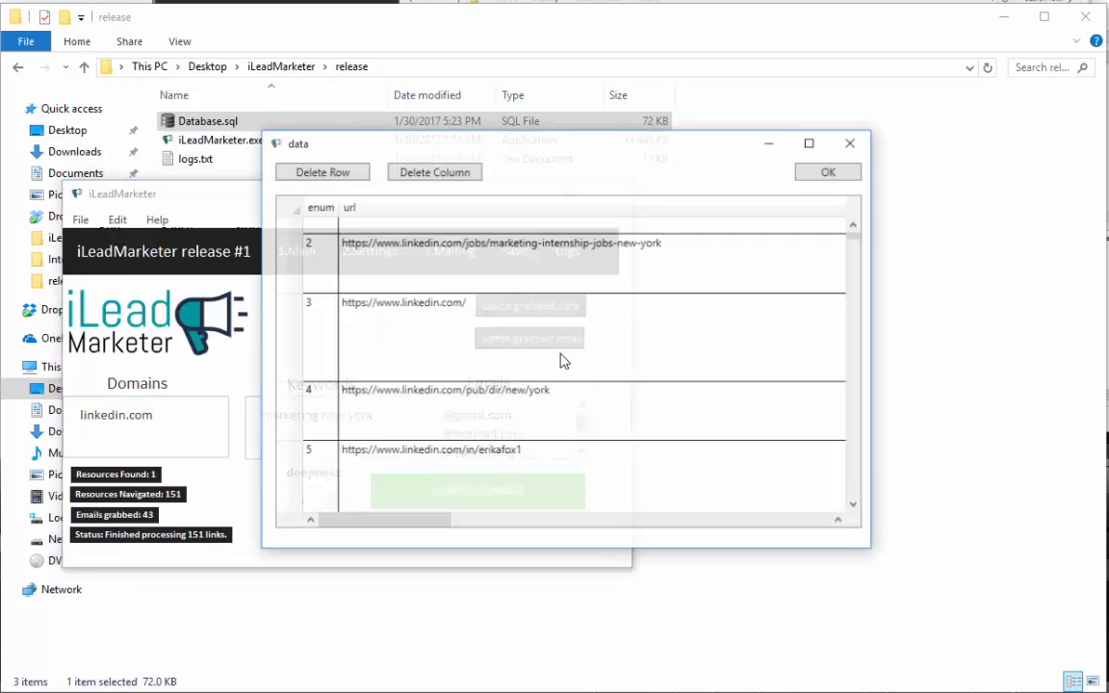
pyautogui.hscroll(3)
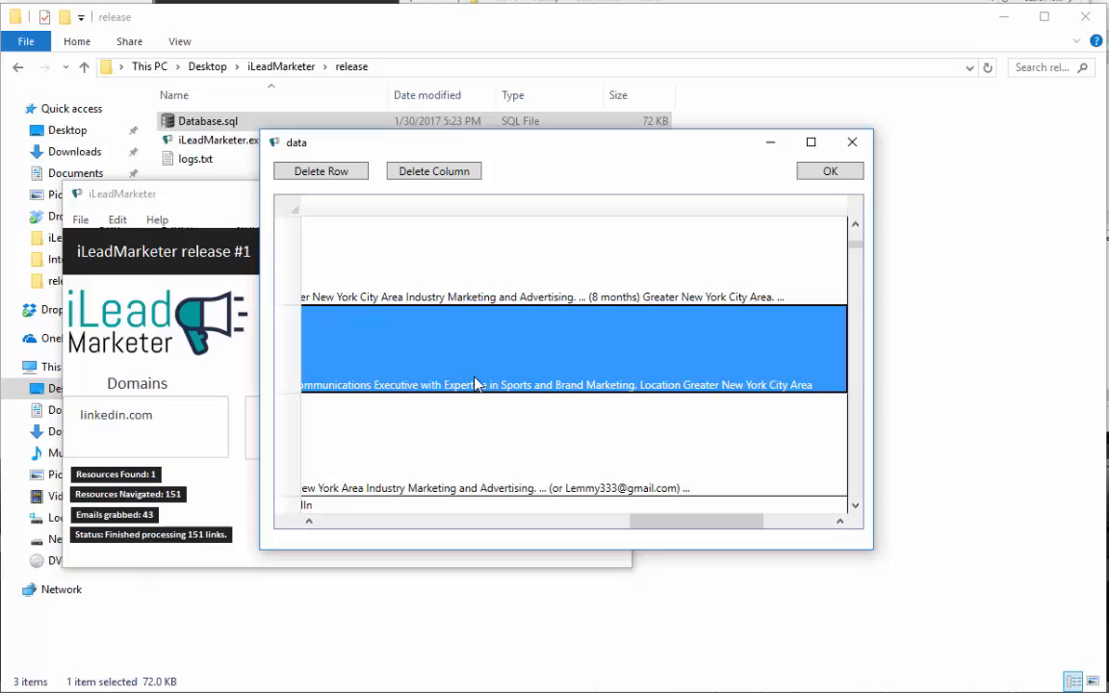
pyautogui.hscroll(3)
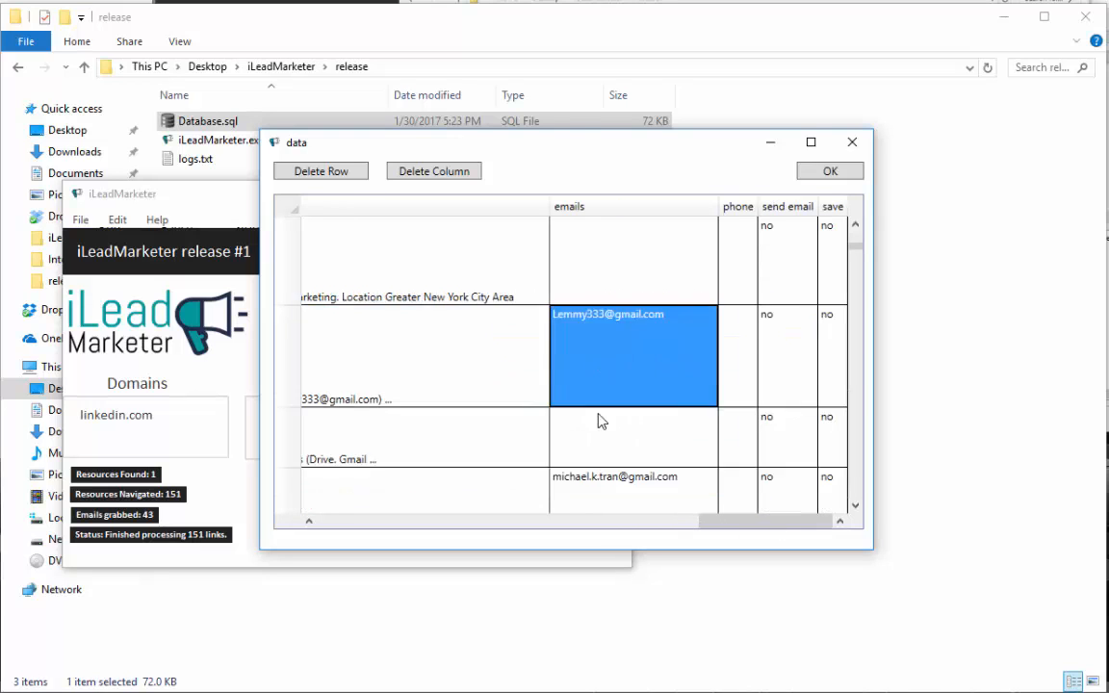
pyautogui.click(830, 169)
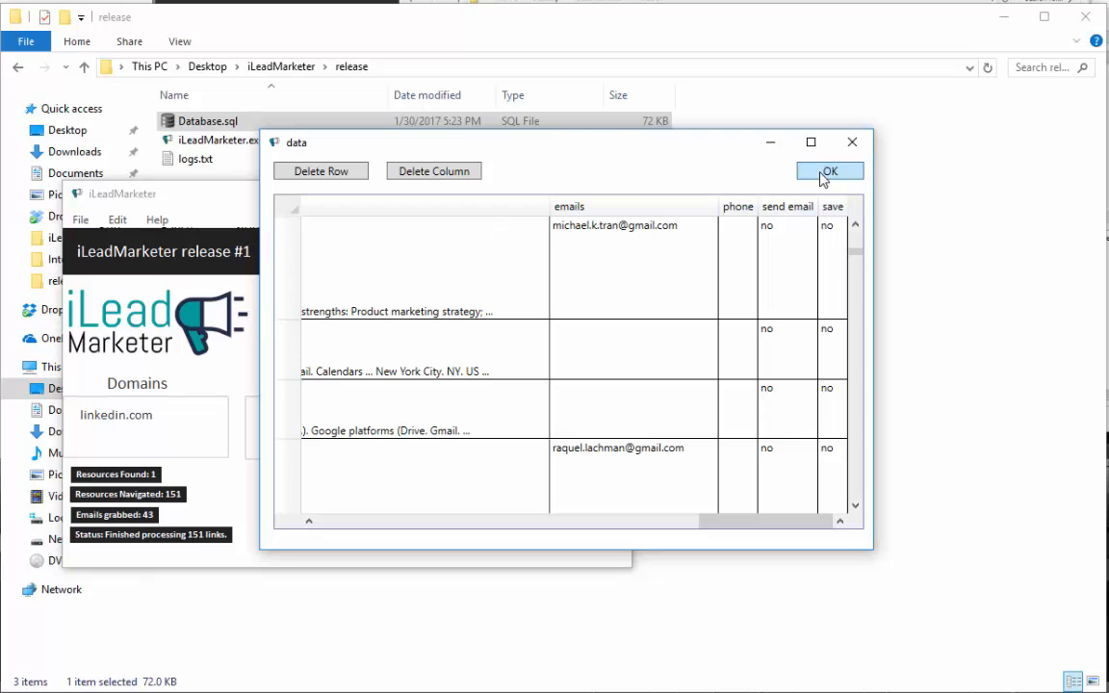
pyautogui.click(828, 169)
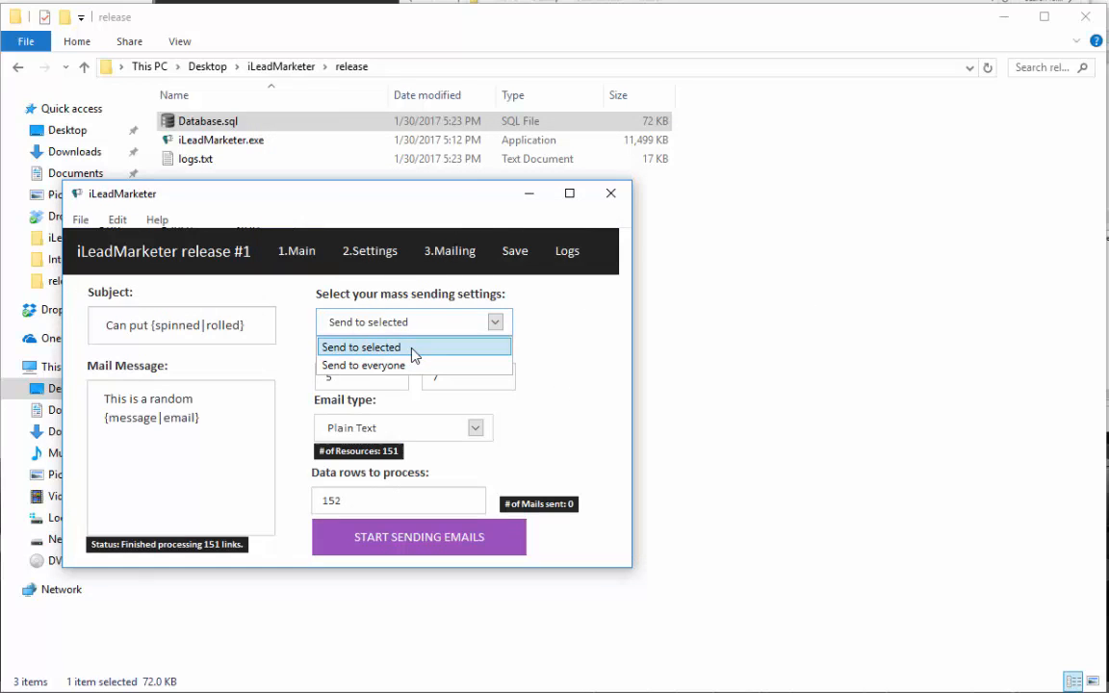
# Send to selected leads only with 10 data rows, start sending and acknowledge the notice.
pyautogui.click(360, 346)
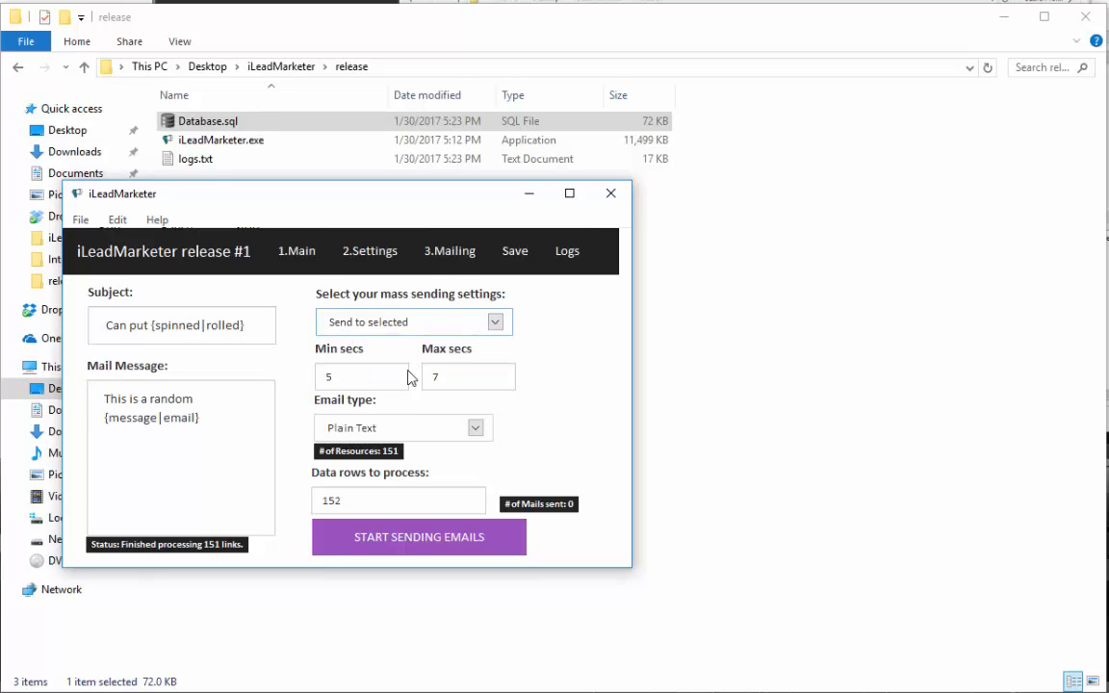
pyautogui.doubleClick(353, 501)
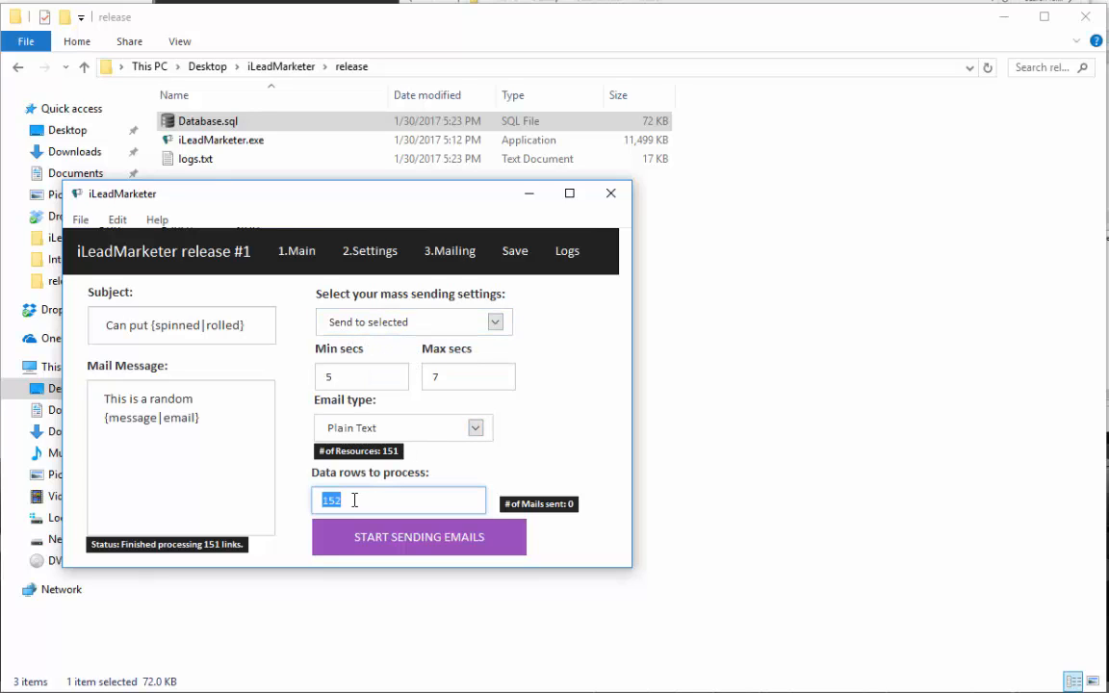
pyautogui.write('10')
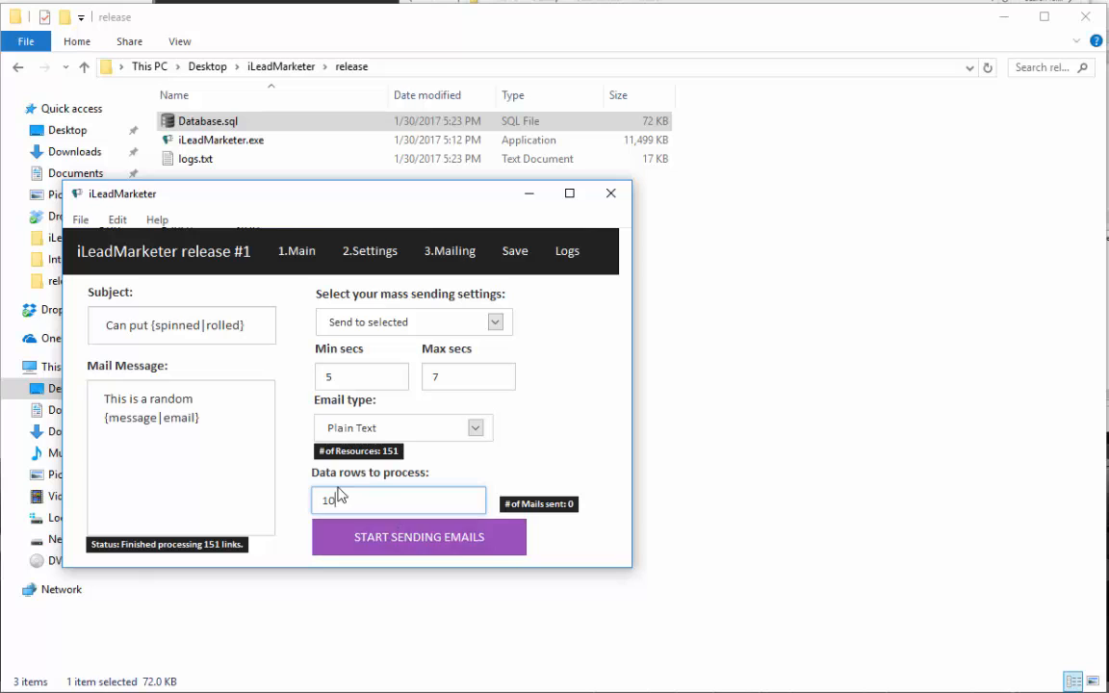
pyautogui.click(420, 537)
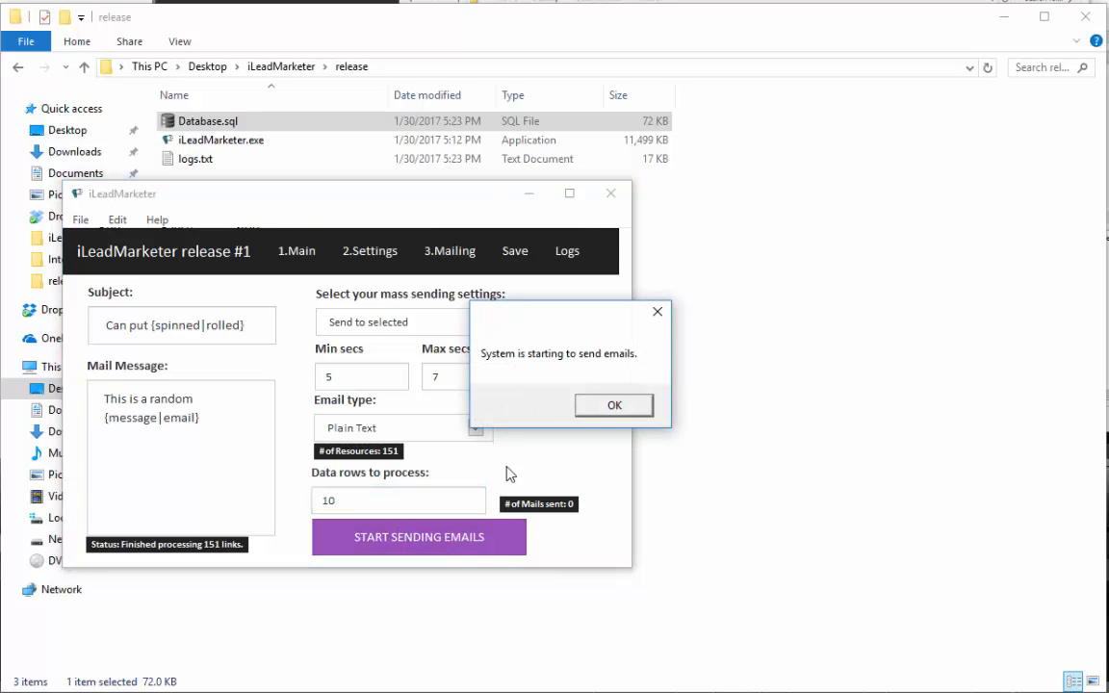
pyautogui.click(613, 405)
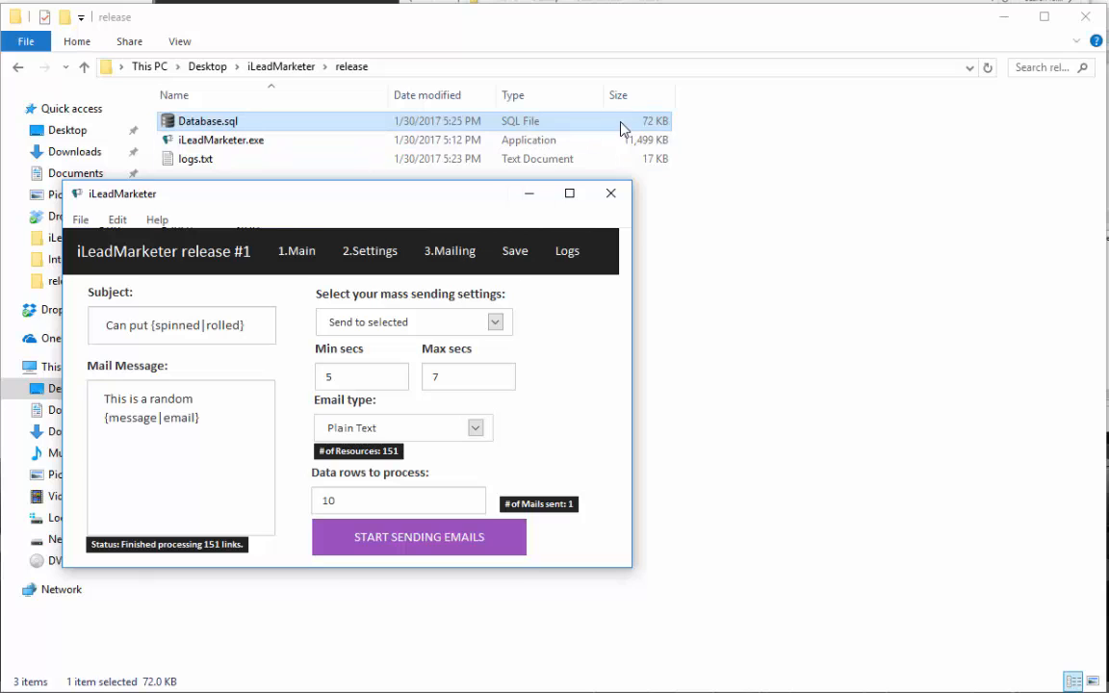
pyautogui.moveTo(652, 139)
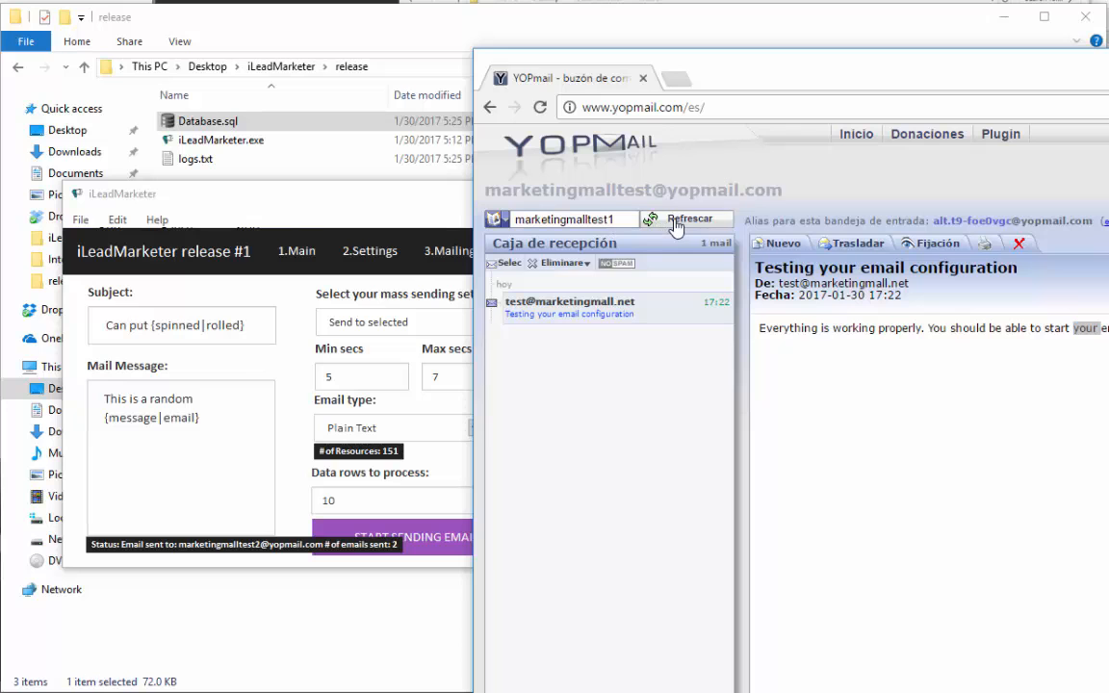
# Check the marketingmailtest inboxes and view the spun 'Can put rolled/spinned' messages through the fifth inbox.
pyautogui.click(673, 219)
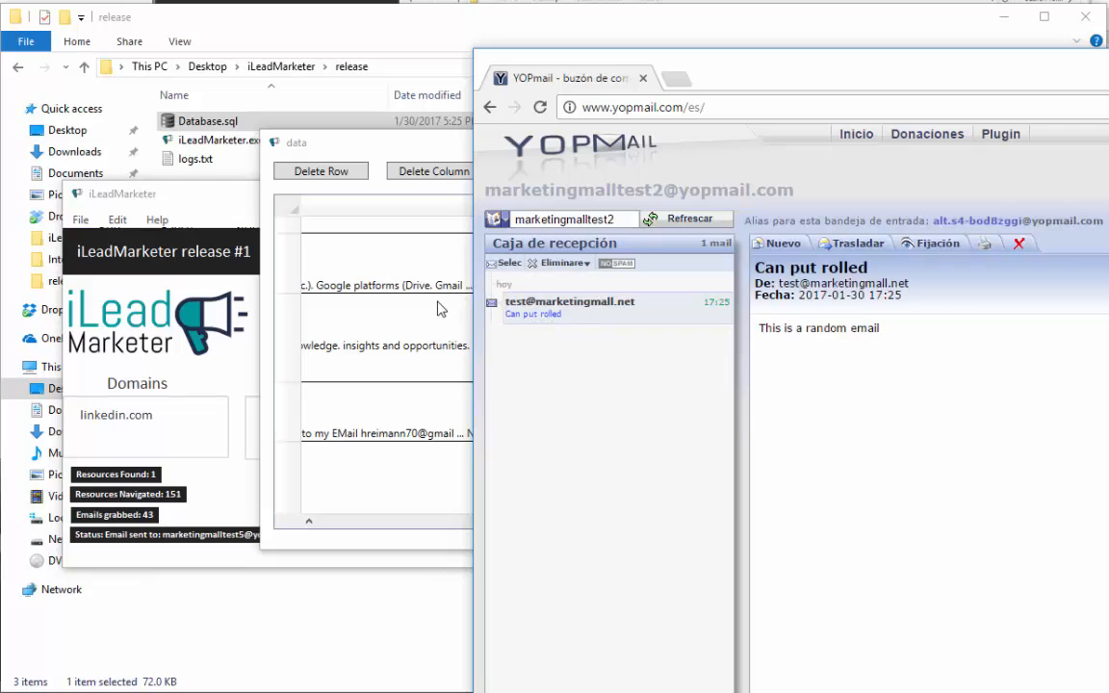
pyautogui.click(574, 220)
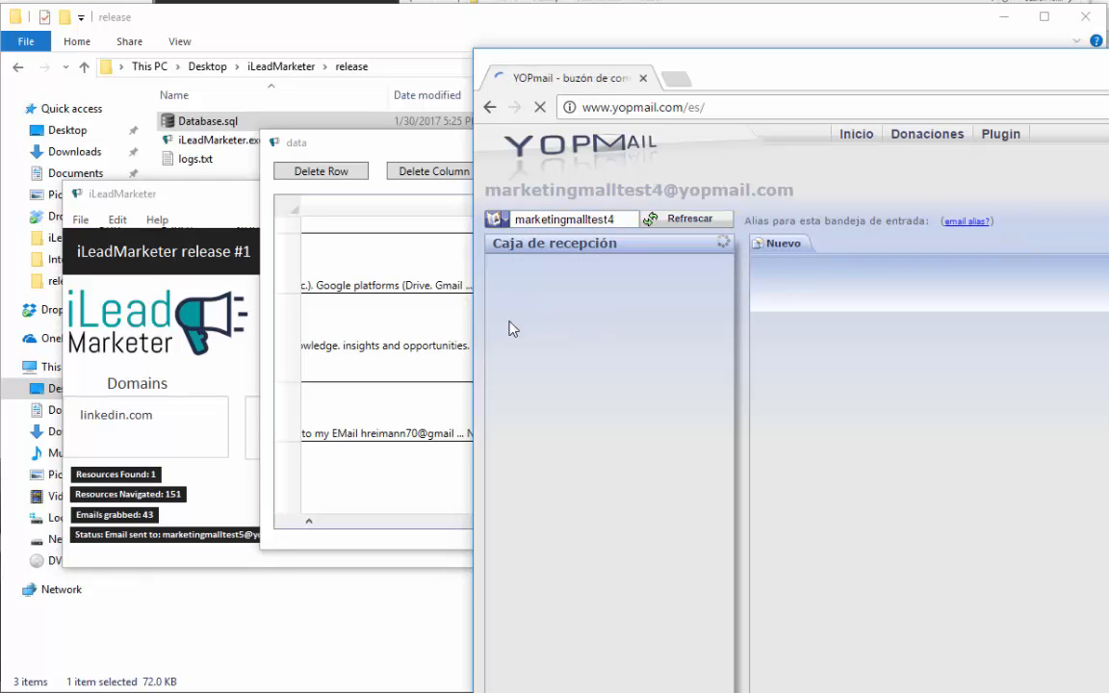
pyautogui.click(688, 218)
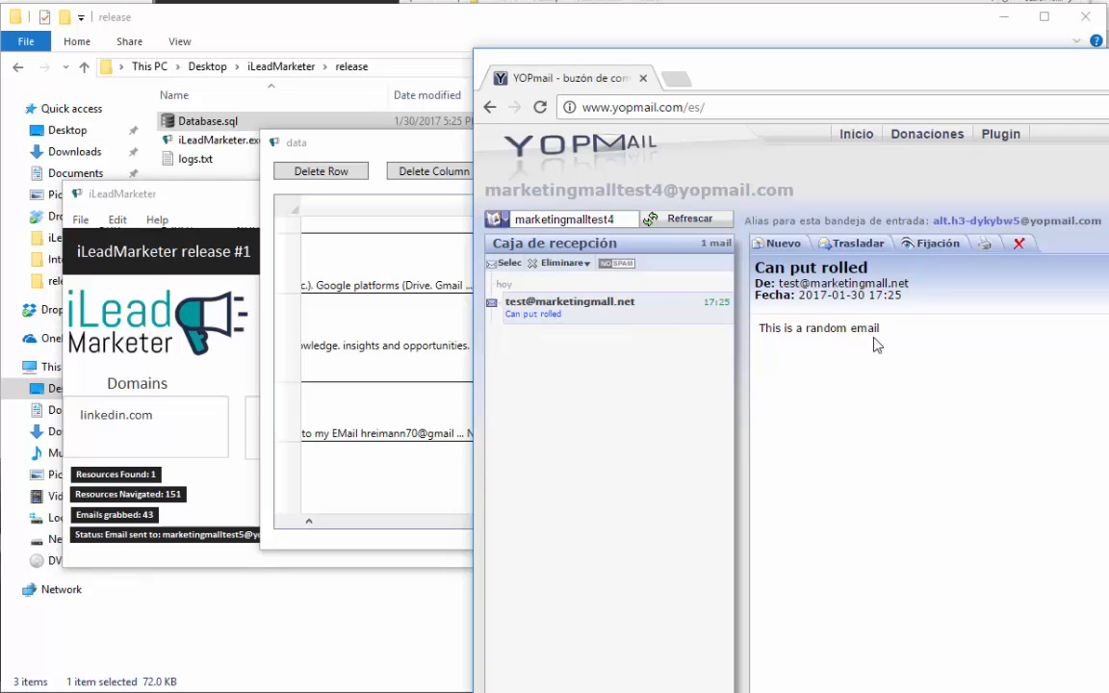
pyautogui.moveTo(585, 262)
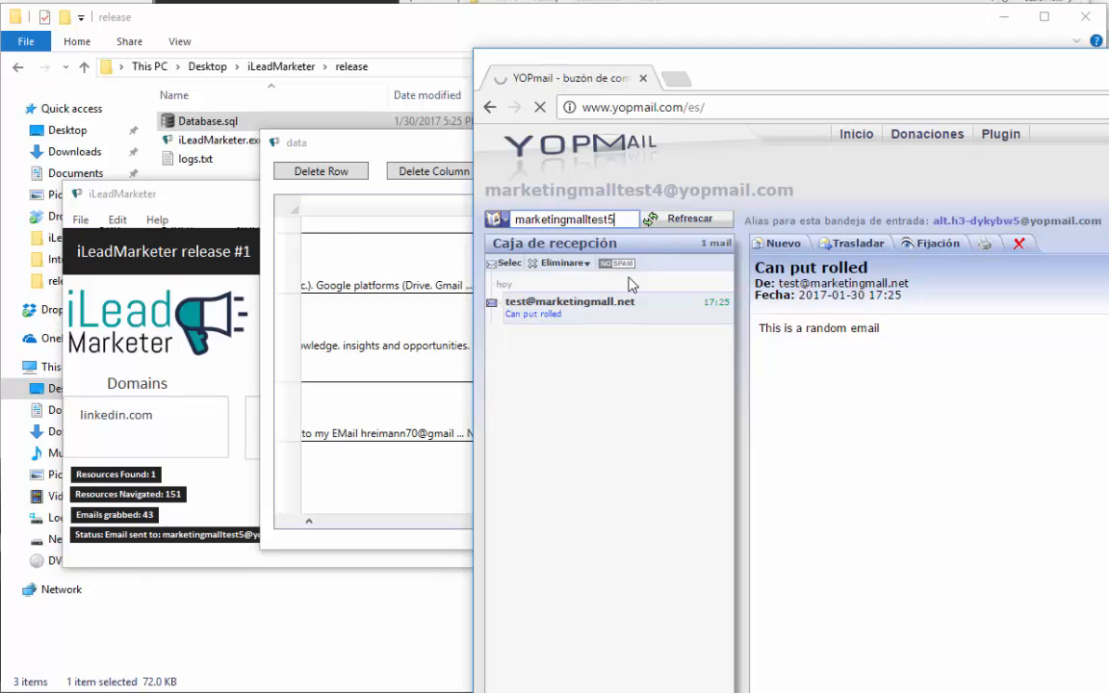
pyautogui.click(685, 220)
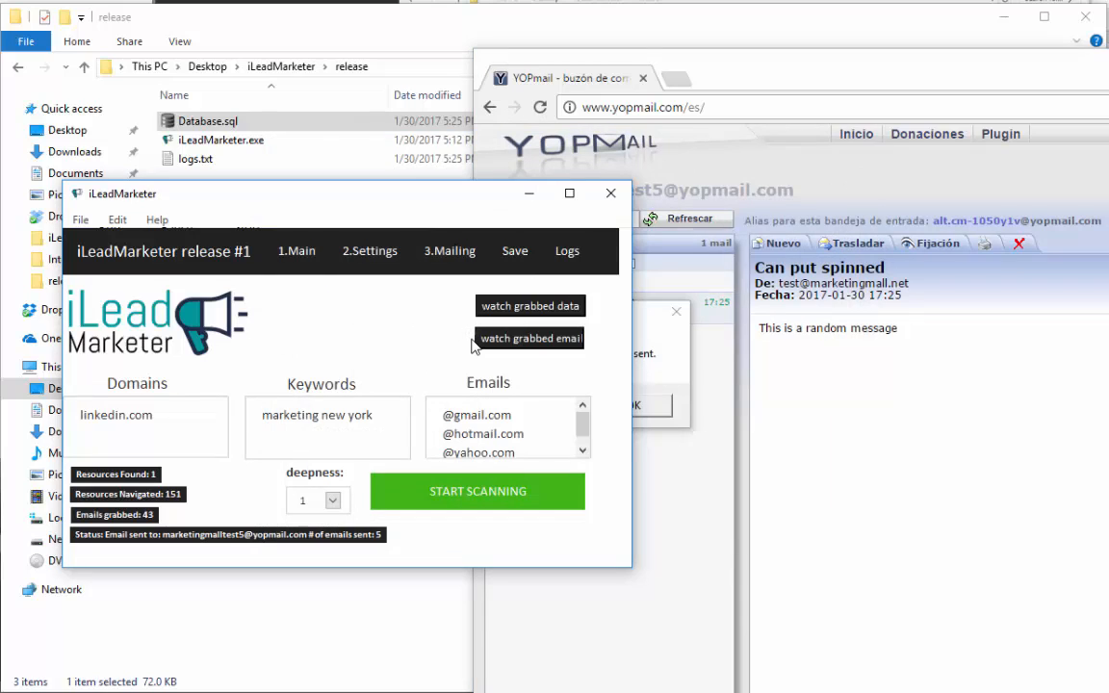
pyautogui.moveTo(631, 310)
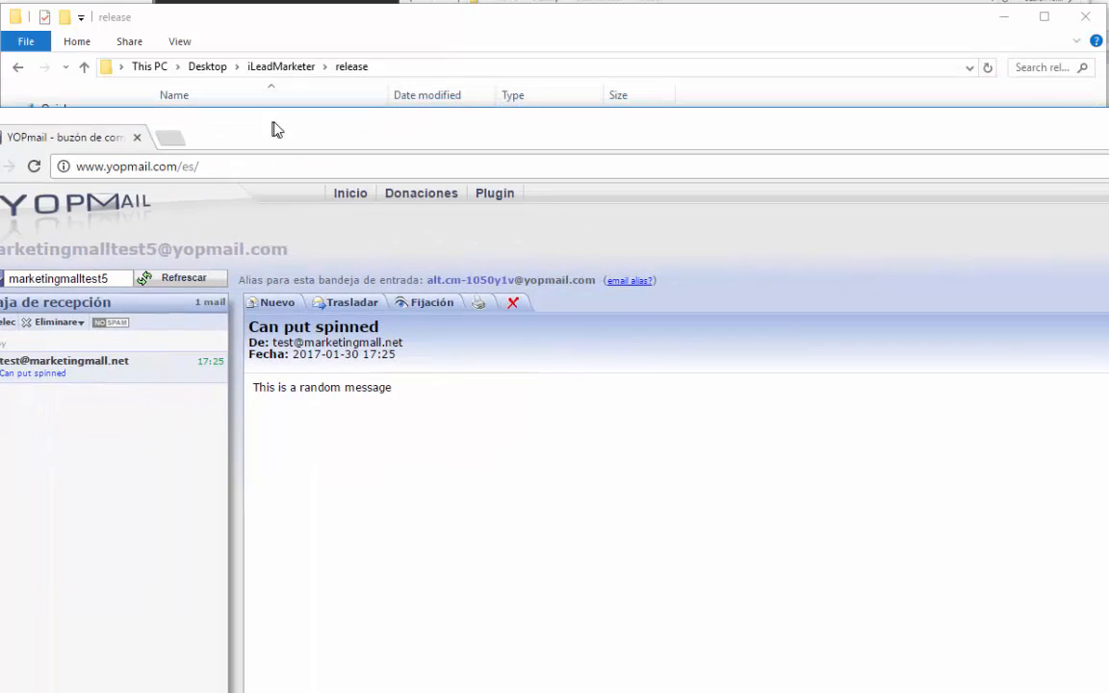
# Inspect the five sent-email rows in Database.sql's mails_sent table, then close DB Browser.
pyautogui.doubleClick(222, 138)
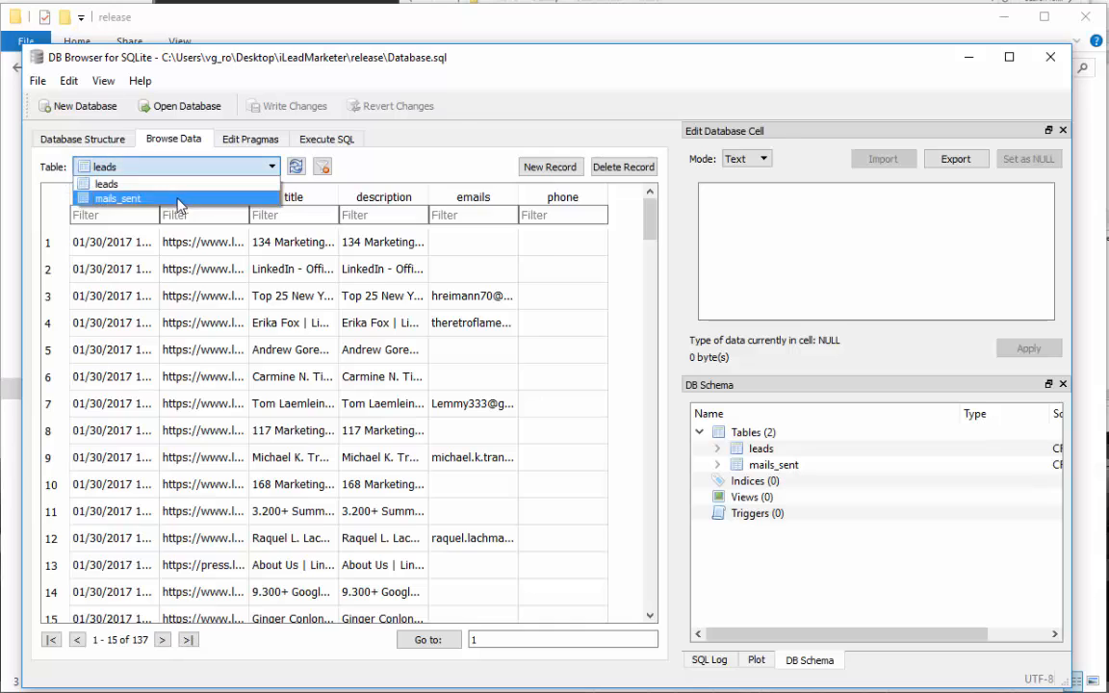
pyautogui.click(118, 197)
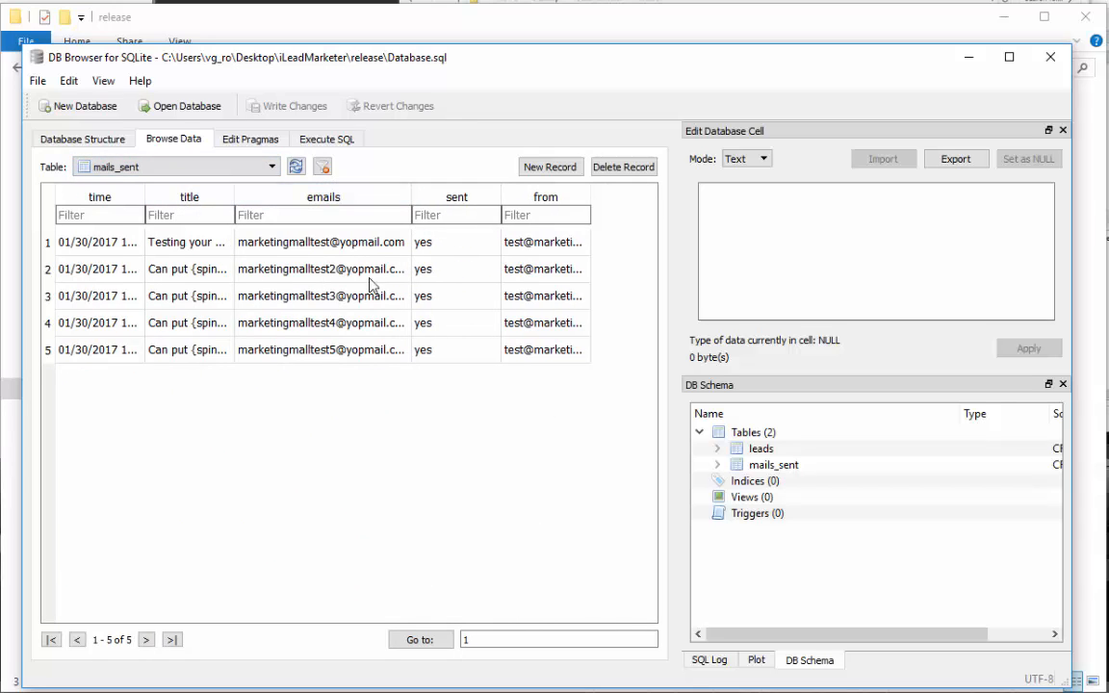
pyautogui.click(320, 270)
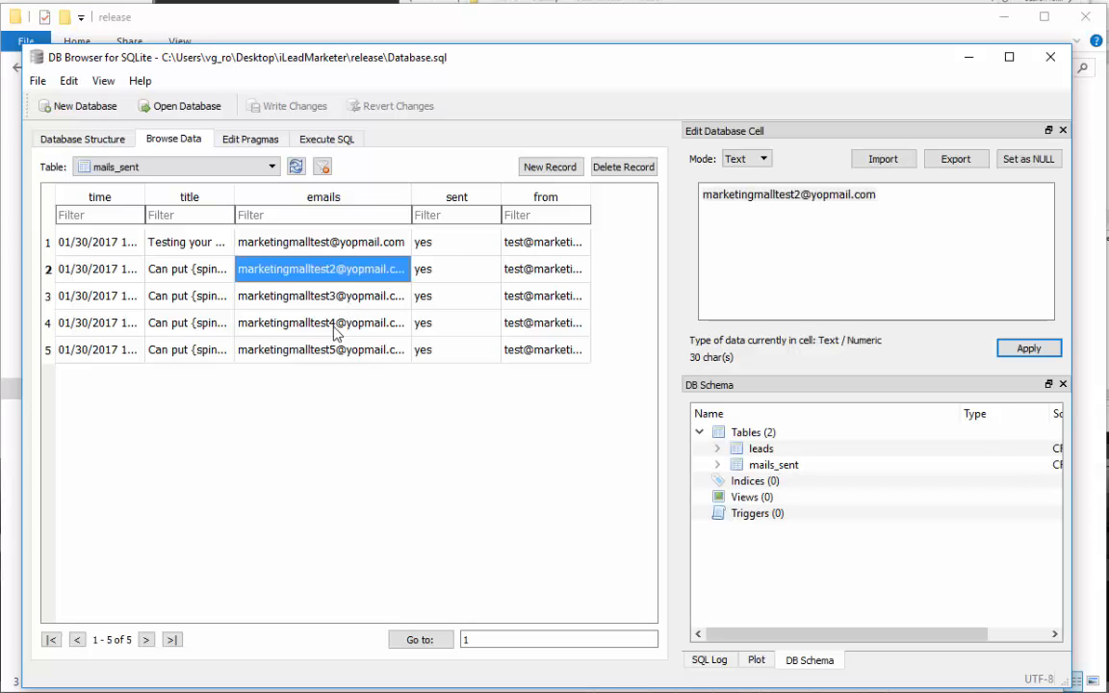
pyautogui.click(321, 351)
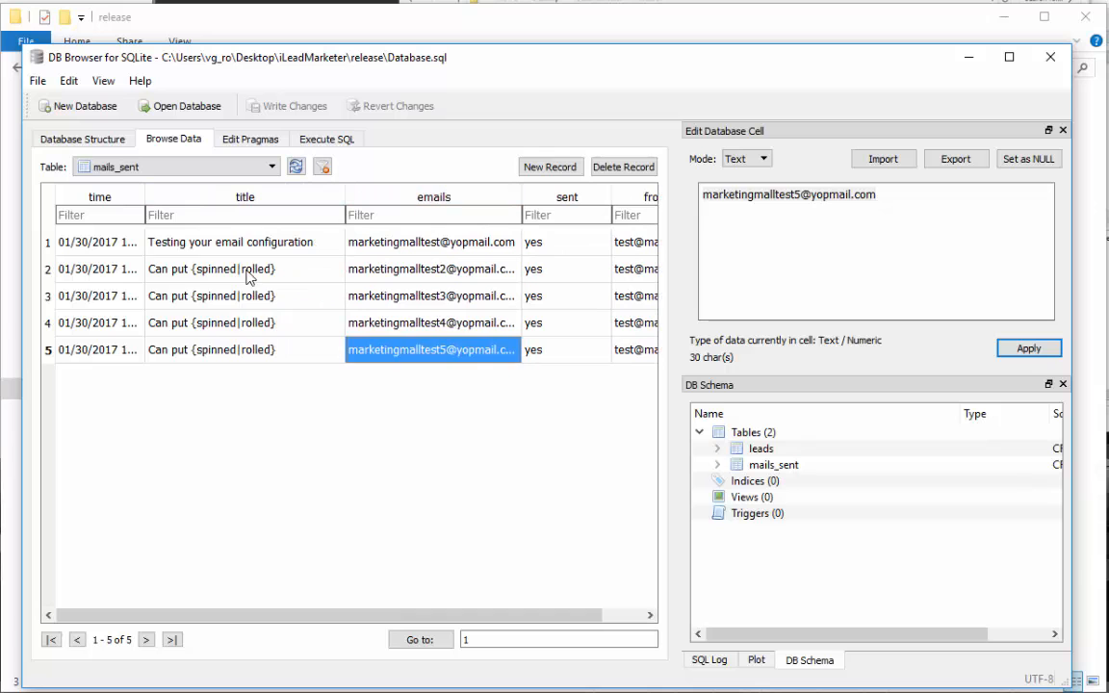
pyautogui.click(245, 297)
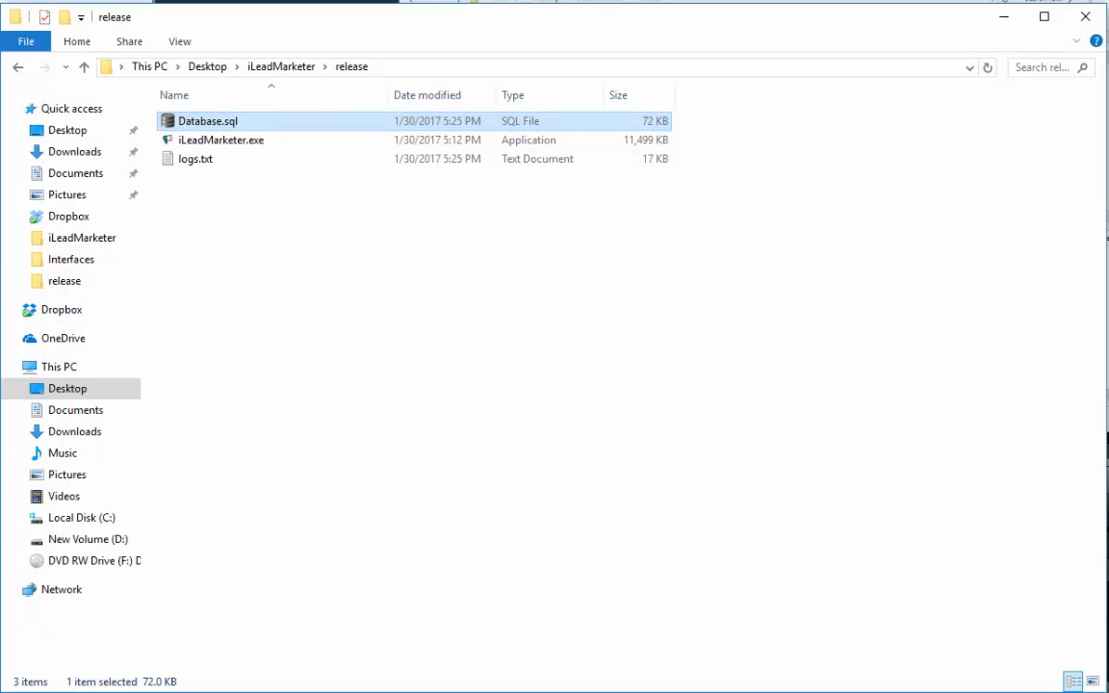
# Relaunch iLeadMarketer.exe and enter 'marketing buffalo ny' as a new keyword line under 'marketing new york'.
pyautogui.doubleClick(222, 139)
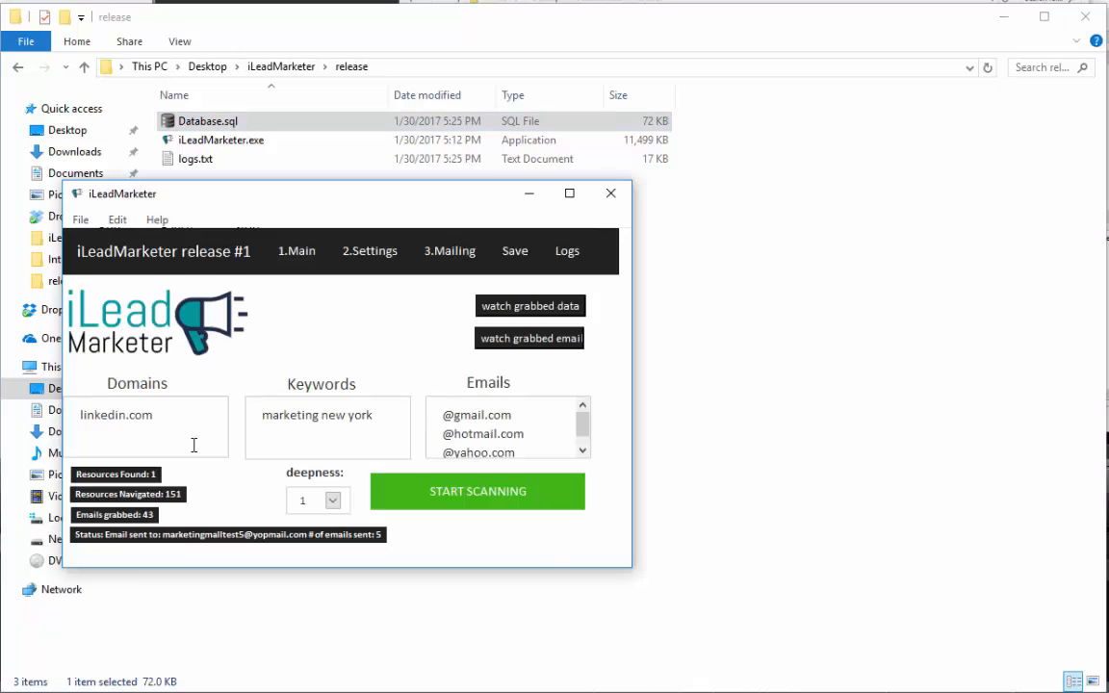
pyautogui.click(145, 424)
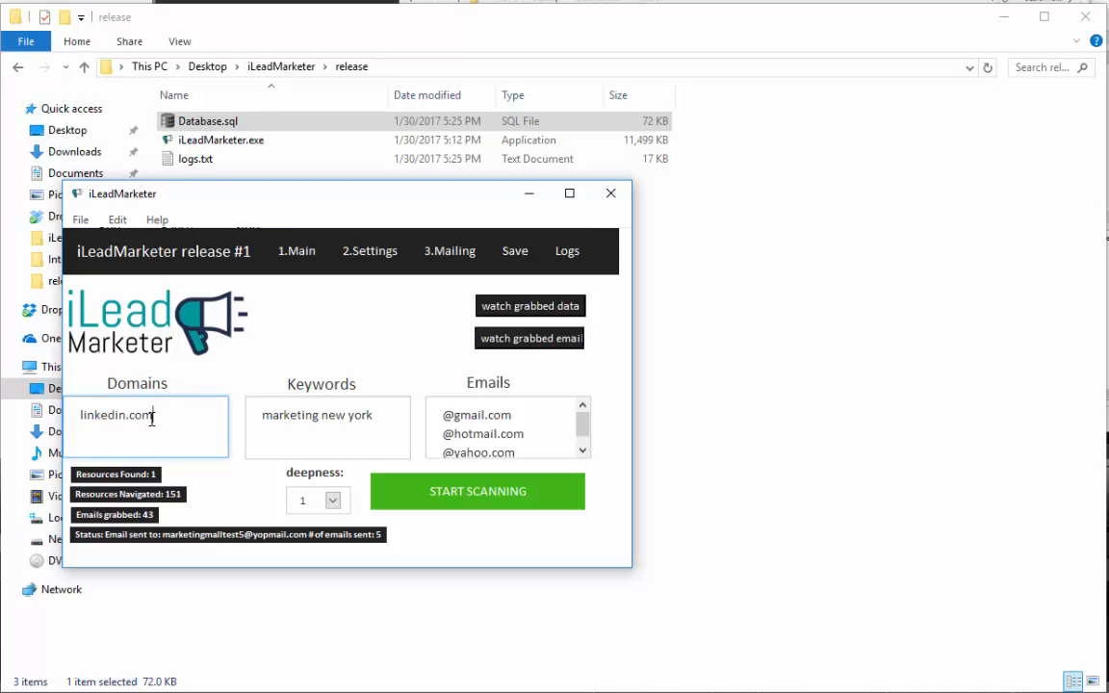
pyautogui.click(343, 430)
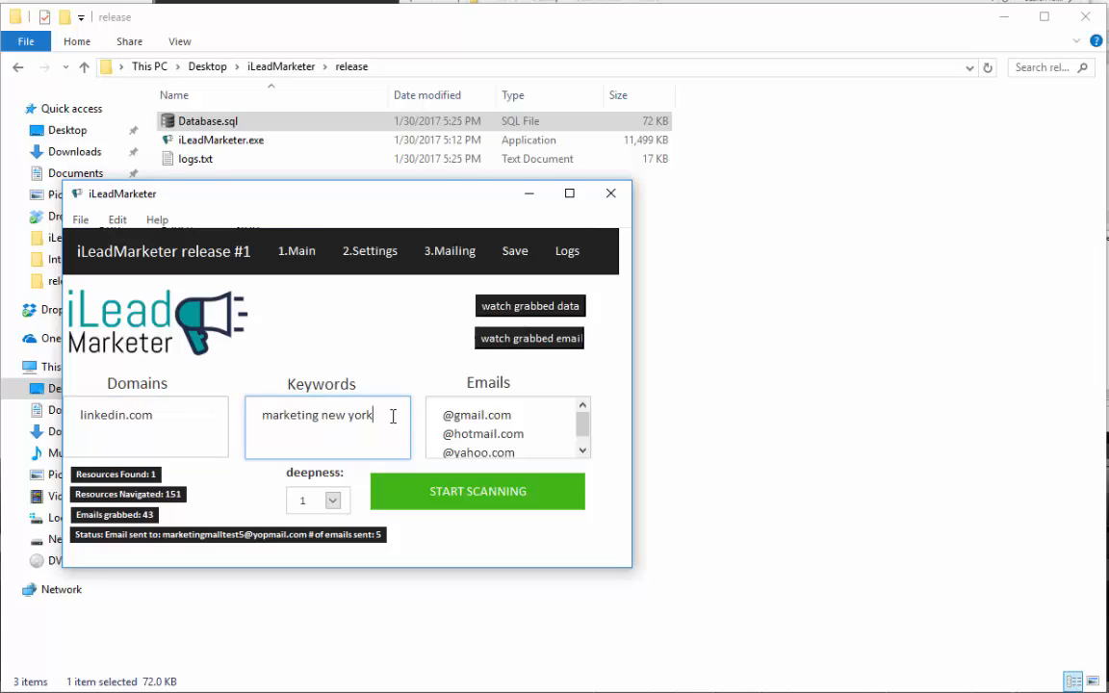
pyautogui.write('marketing buffalo')
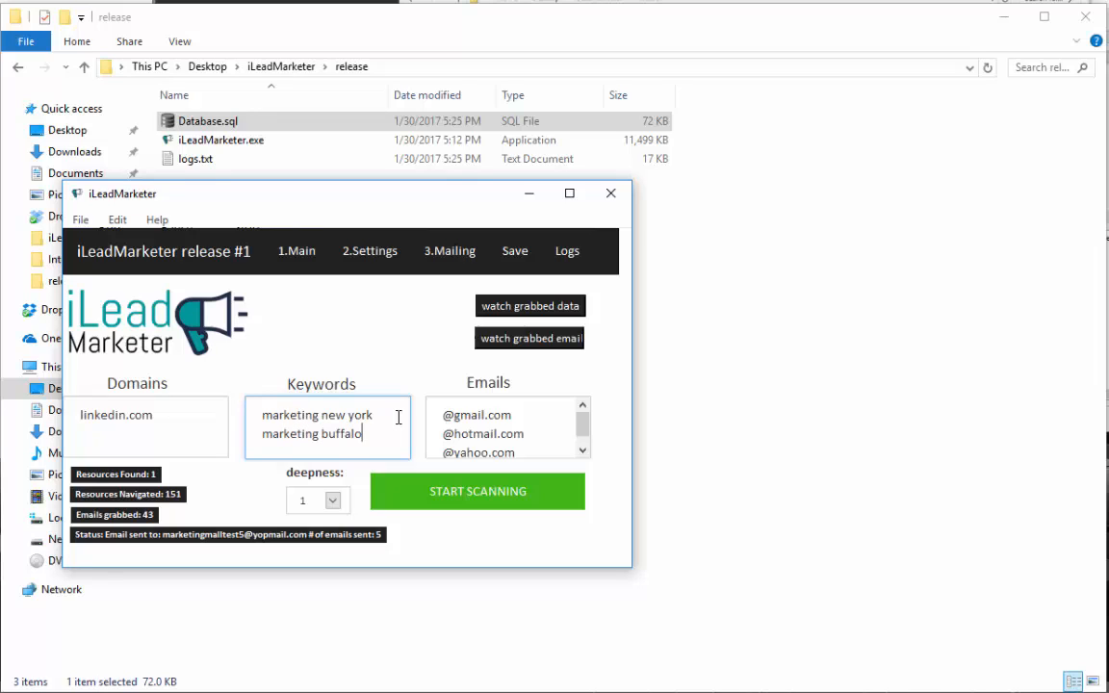
pyautogui.write('ny')
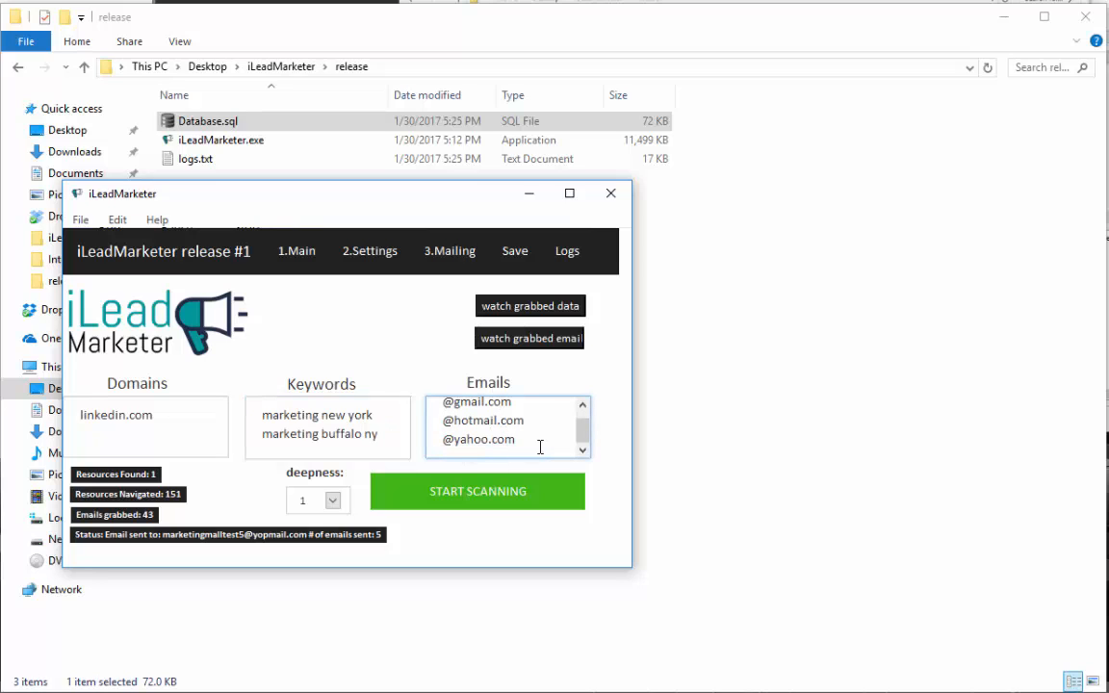
pyautogui.scroll(-3)
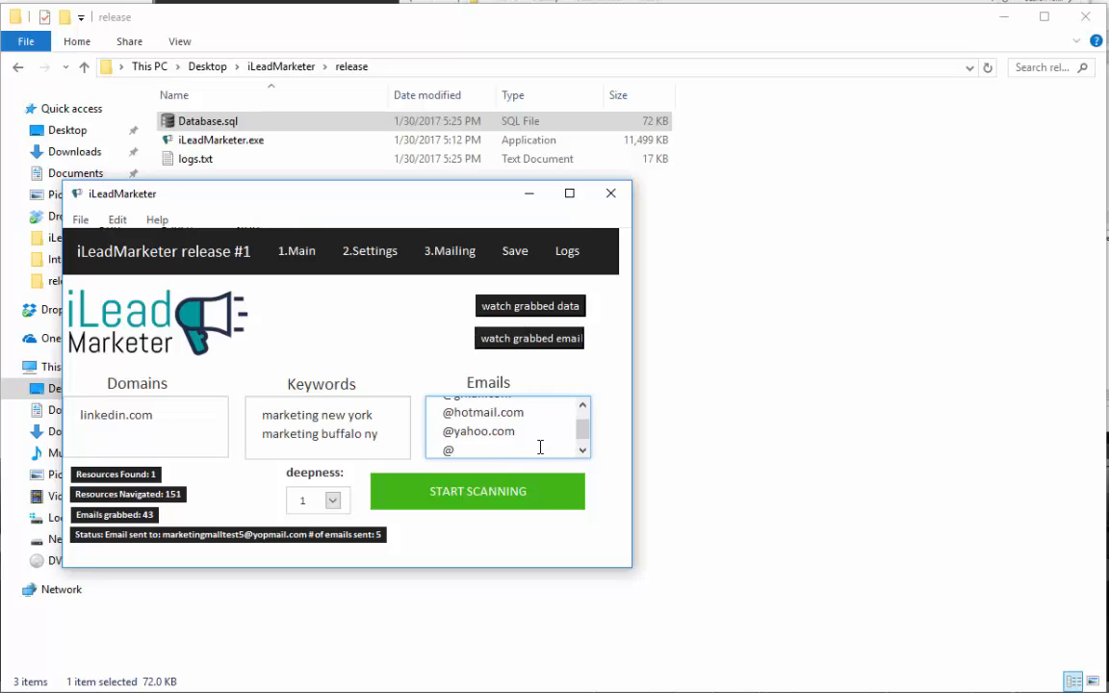
pyautogui.write('mail.r')
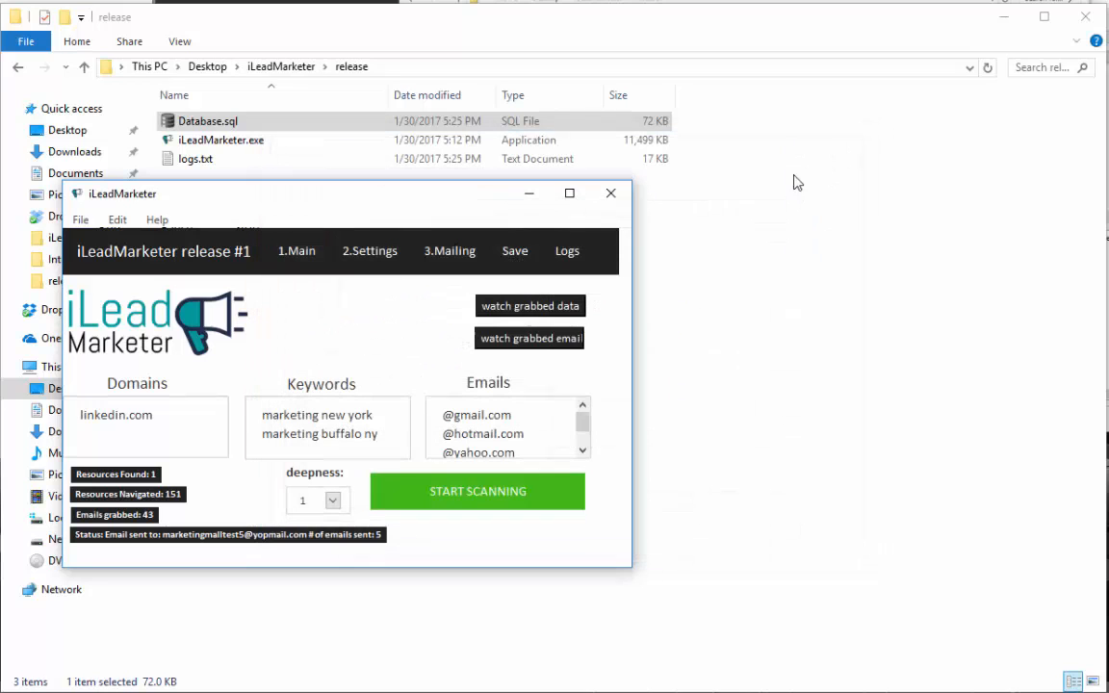
pyautogui.moveTo(541, 323)
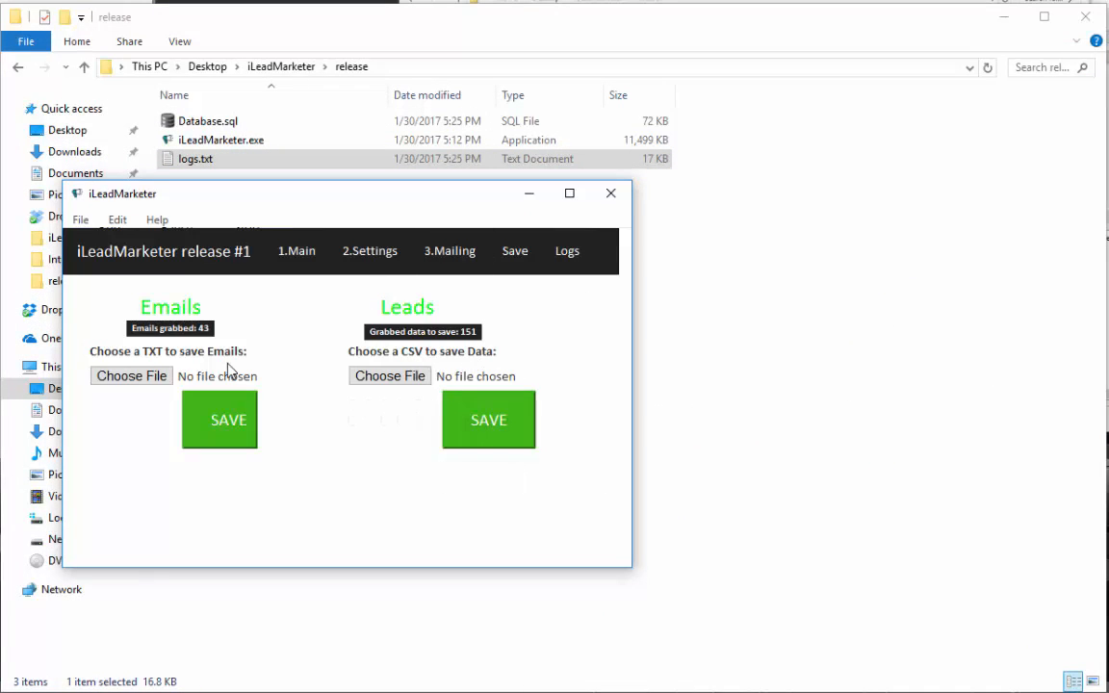
pyautogui.moveTo(292, 289)
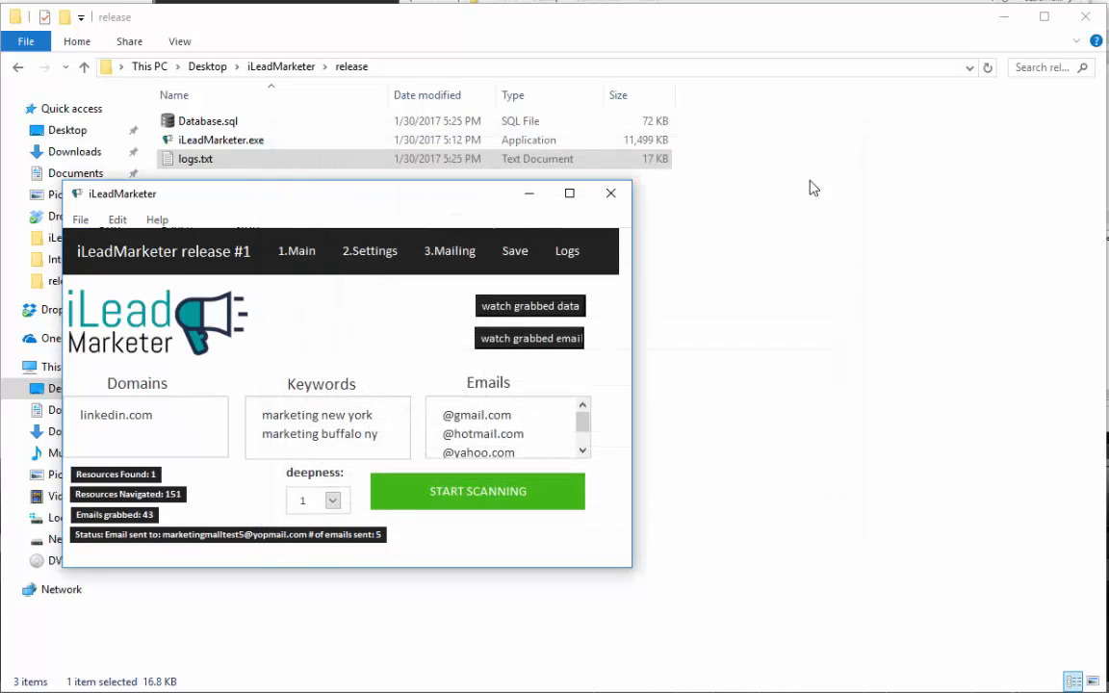
pyautogui.click(566, 250)
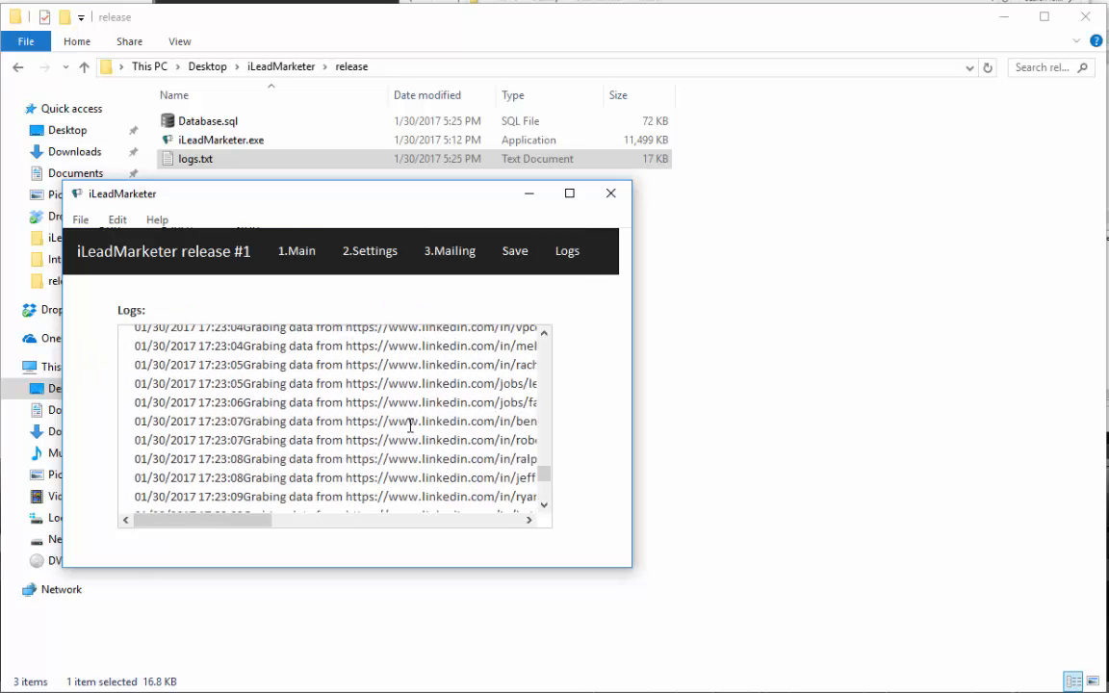
pyautogui.click(297, 250)
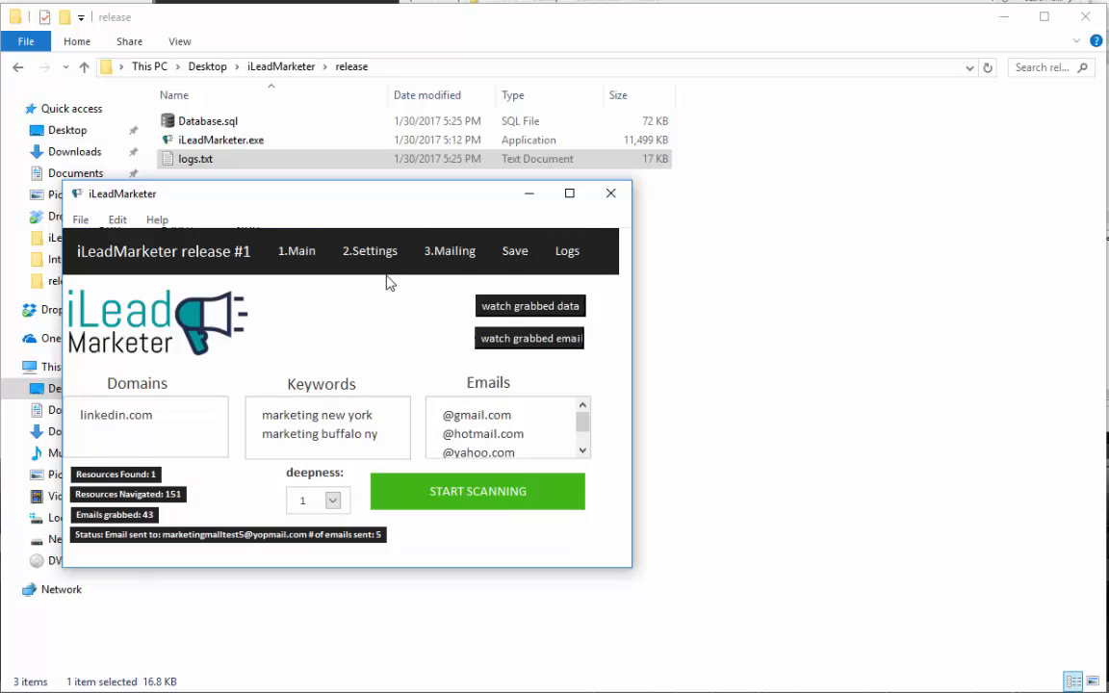